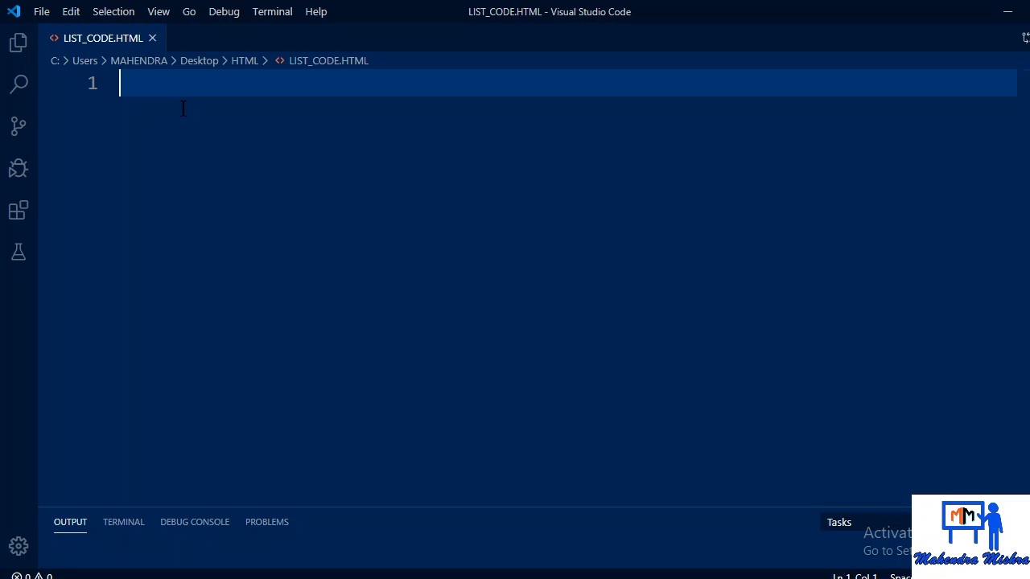
# Step: Write the opening and closing html tags with blank lines between them
pyautogui.write('<>')
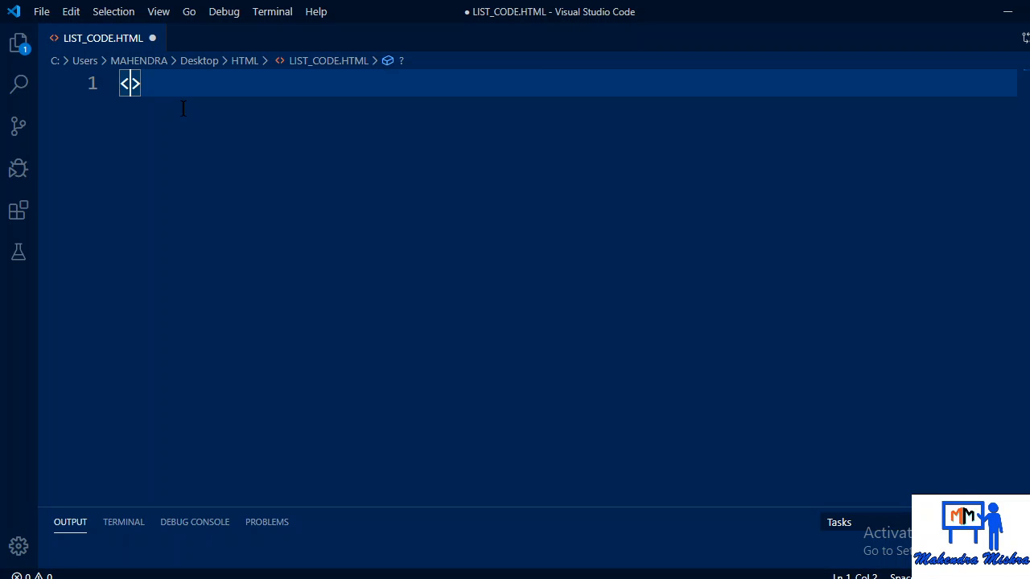
pyautogui.write('html>')
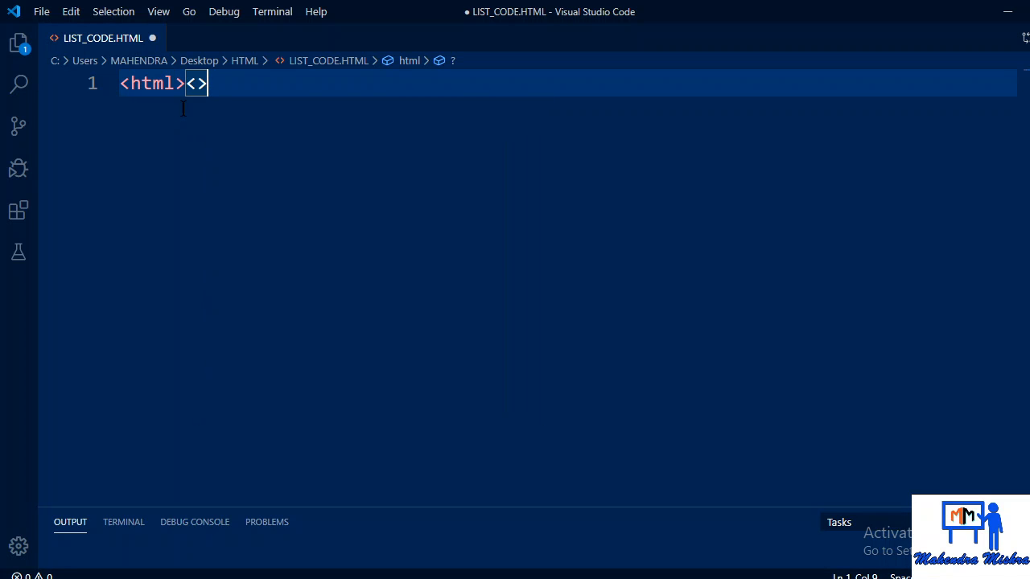
pyautogui.write('/html')
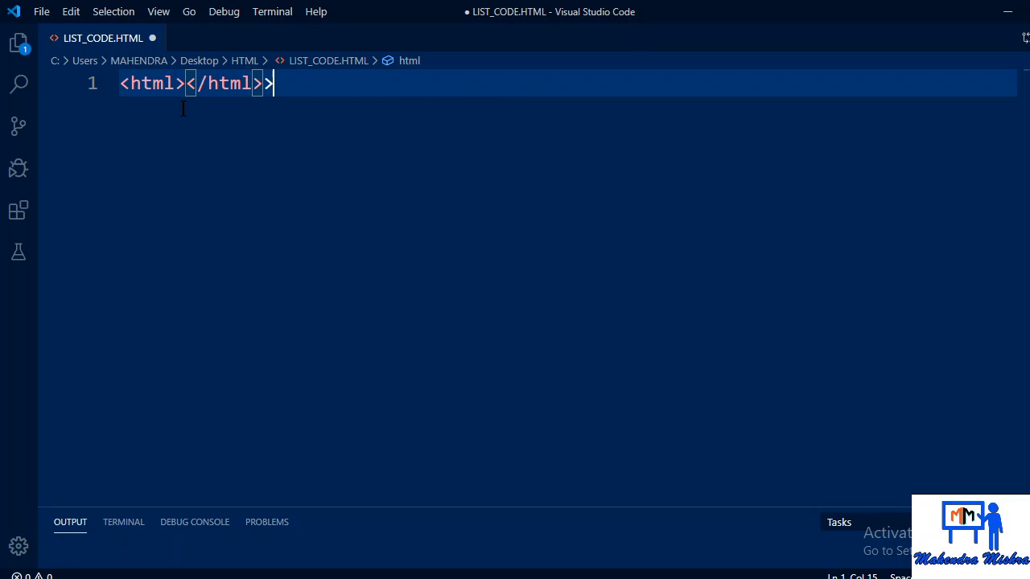
pyautogui.press('Backspace')
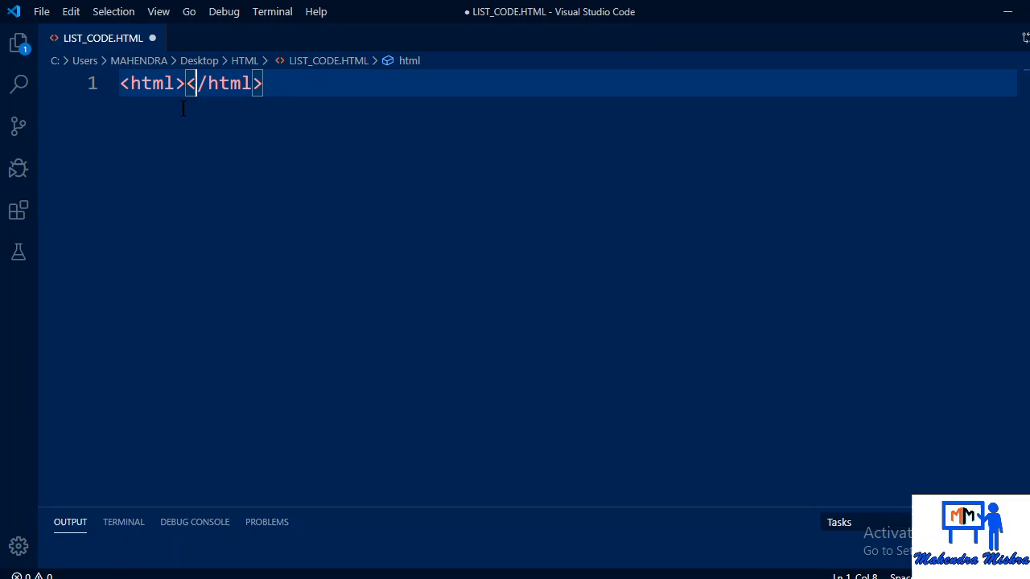
pyautogui.press('Enter')
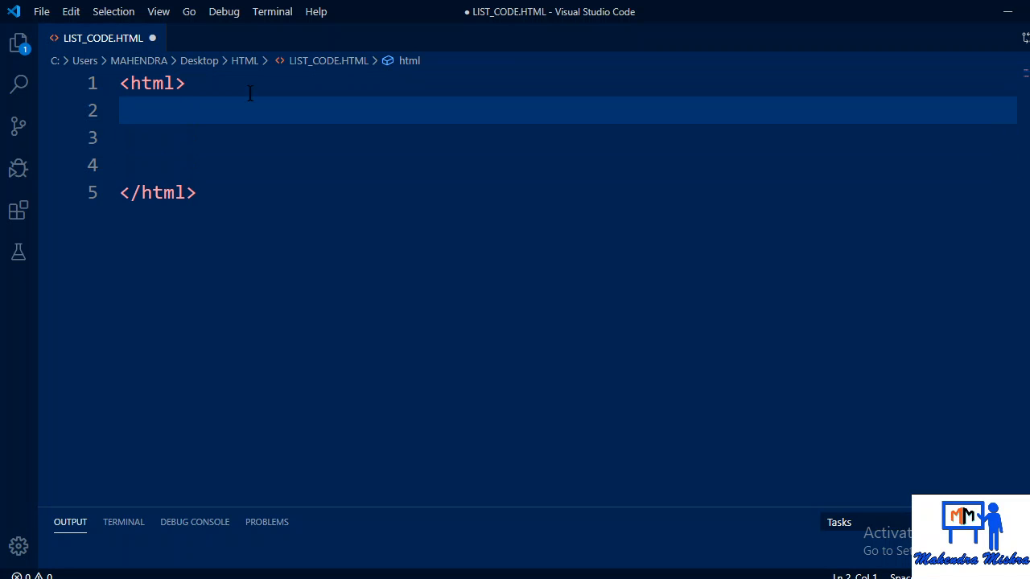
# Step: Add an empty head element with its tags on separate lines inside html
pyautogui.write('<>')
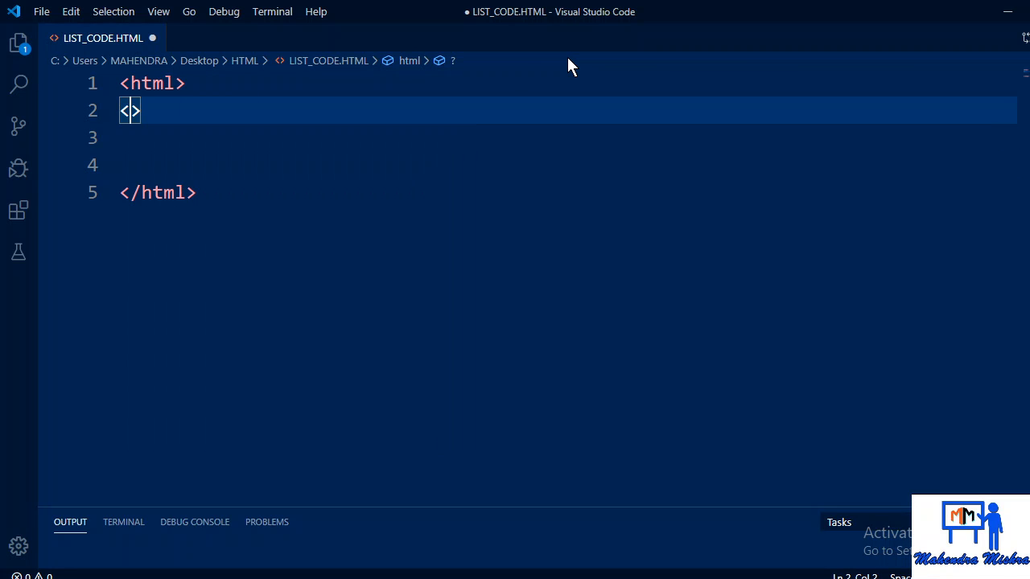
pyautogui.write('hea')
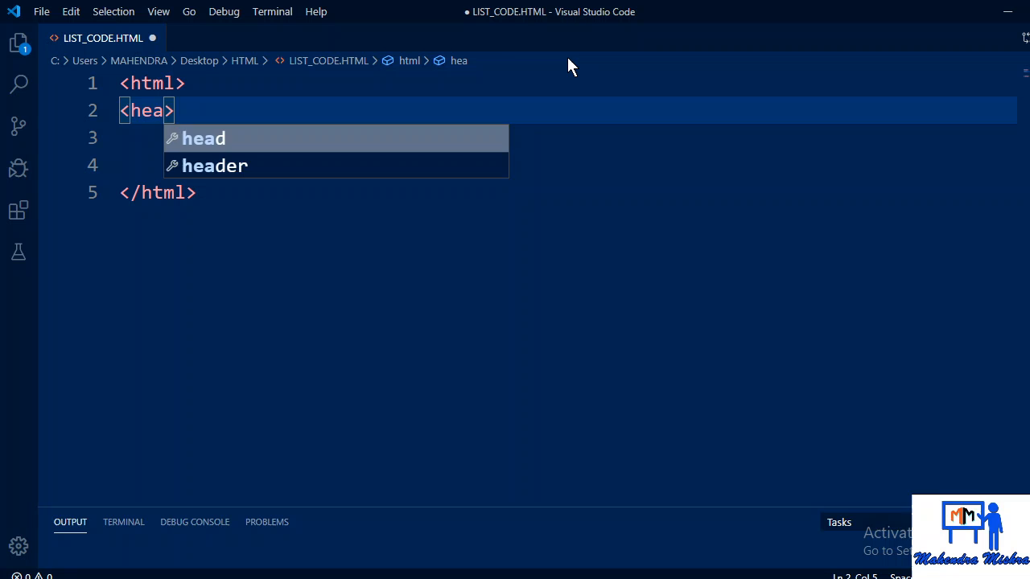
pyautogui.press('Tab')
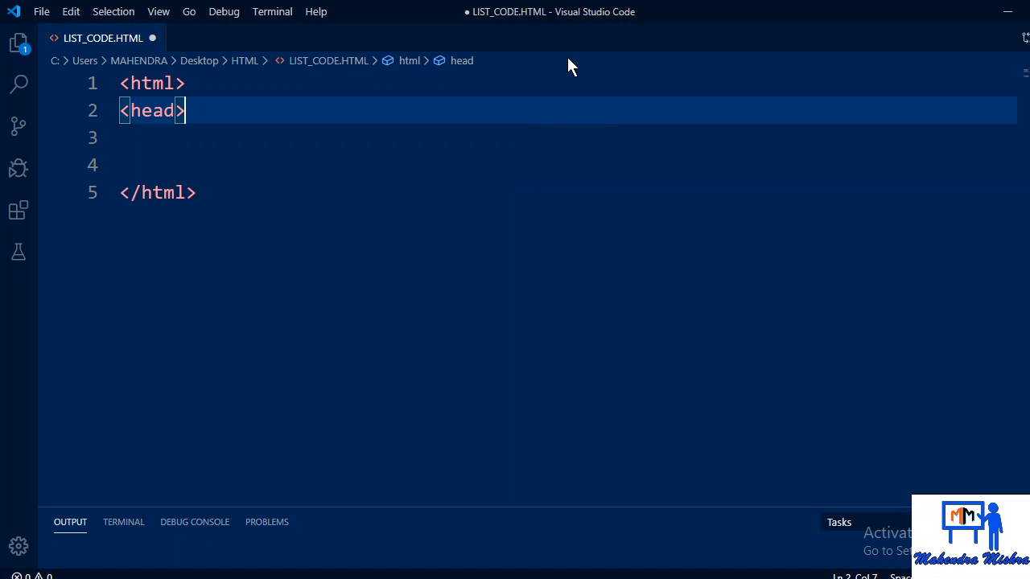
pyautogui.write('</head>')
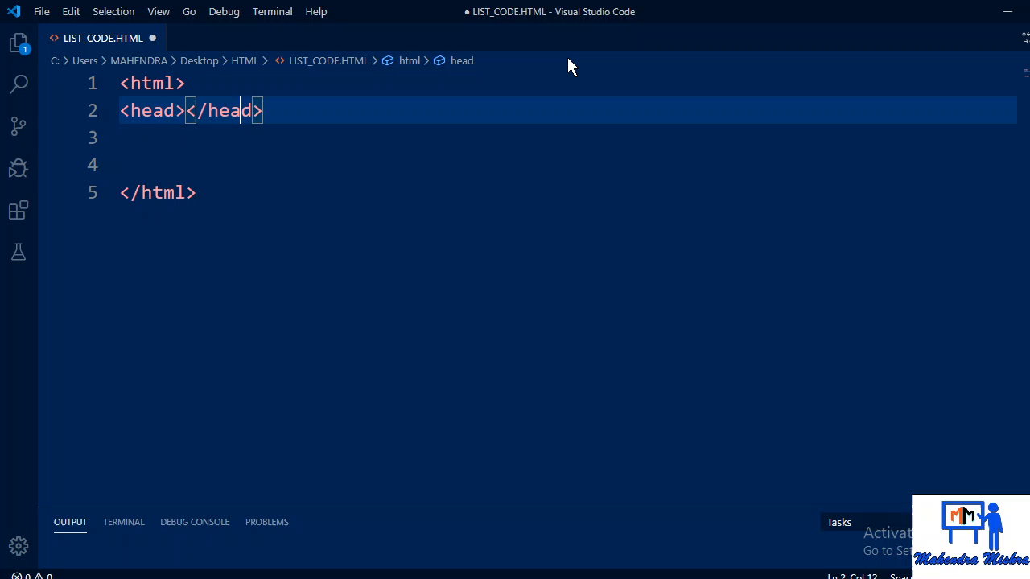
pyautogui.press('Enter')
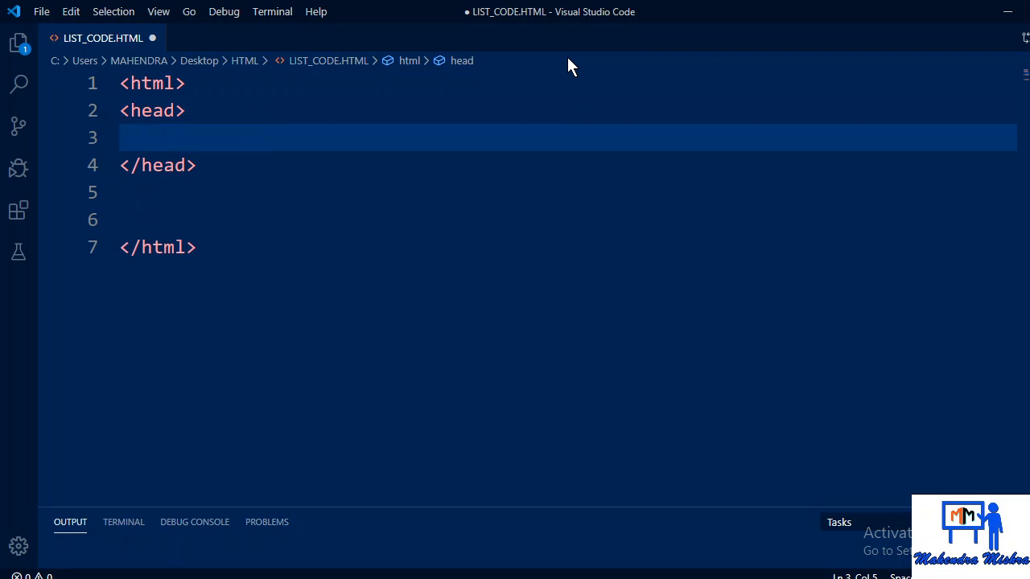
# Step: Type a title element reading 'HOW TO CREATE LIST IN WEB PAGE USING HTML' in the head
pyautogui.write('<t>')
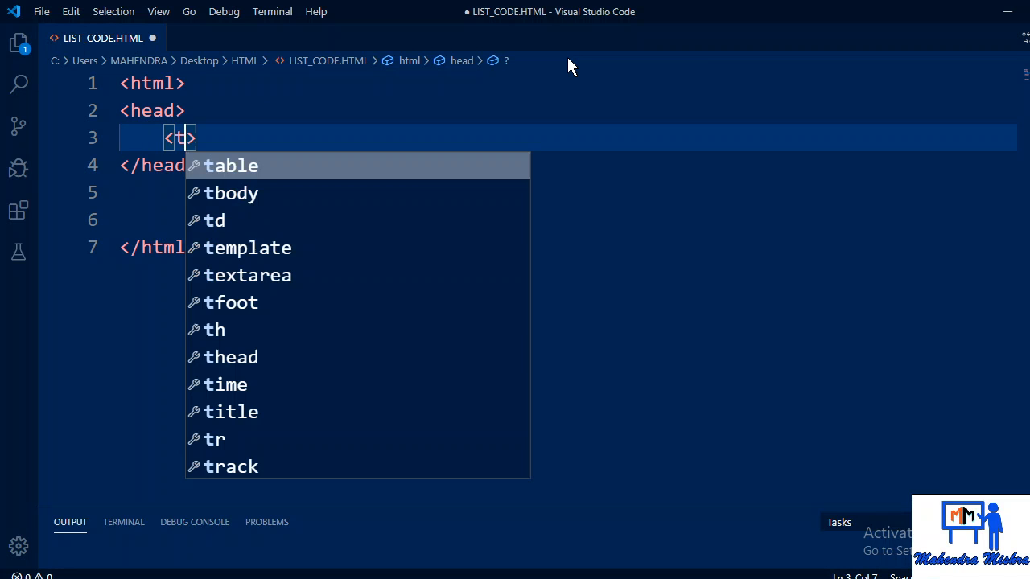
pyautogui.write('itle')
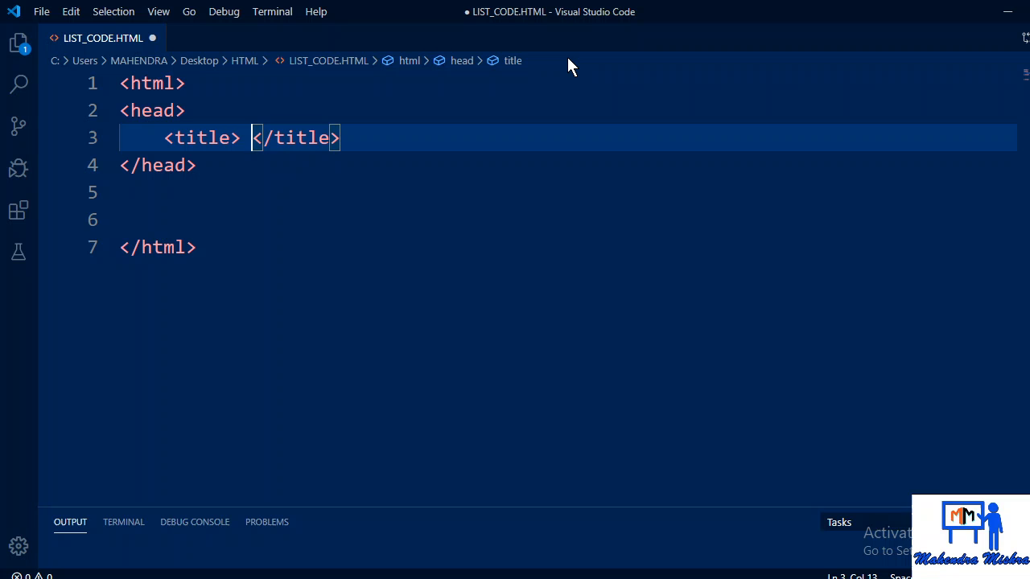
pyautogui.write('HOW')
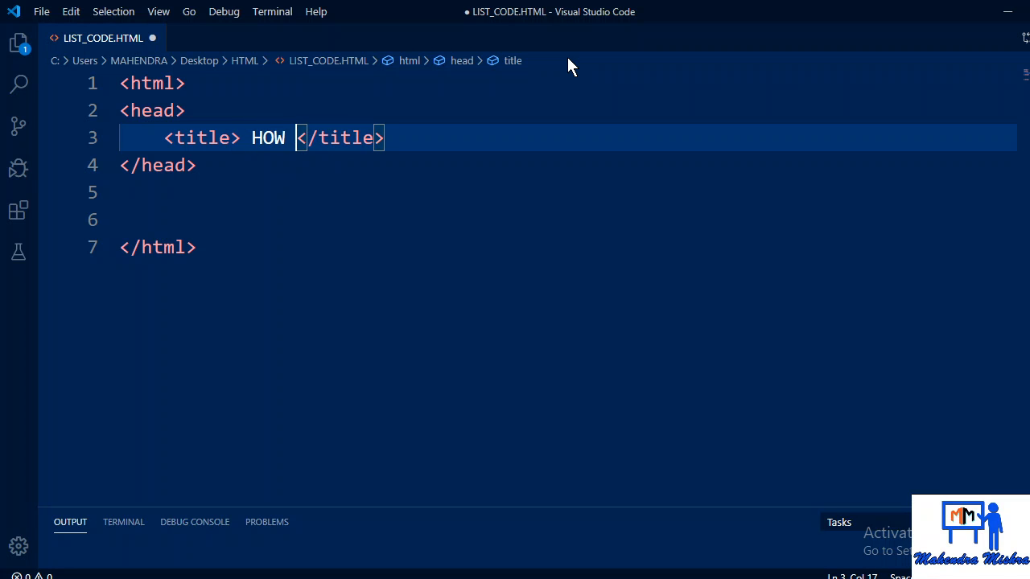
pyautogui.write('TO CREA')
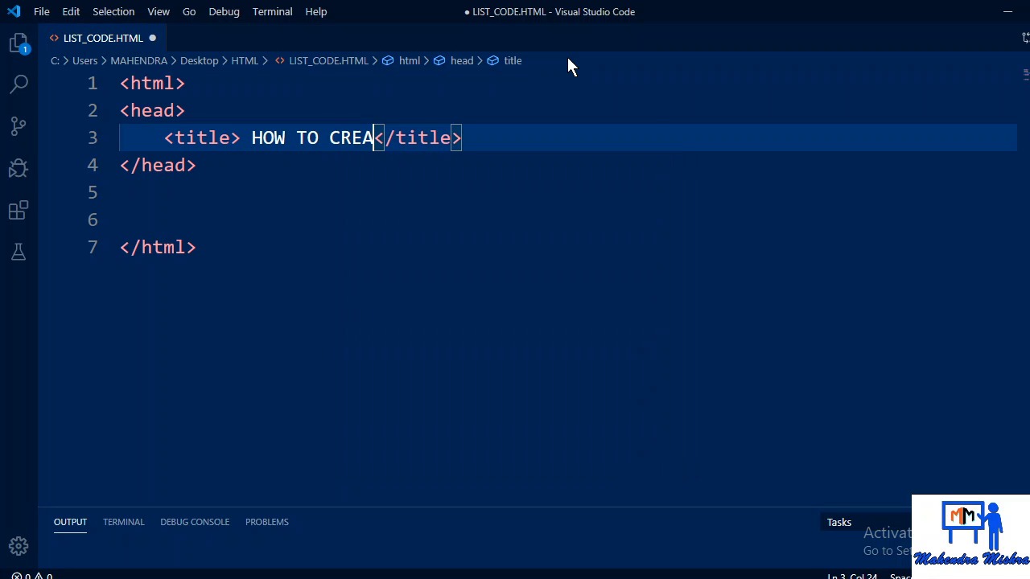
pyautogui.write('TE LU')
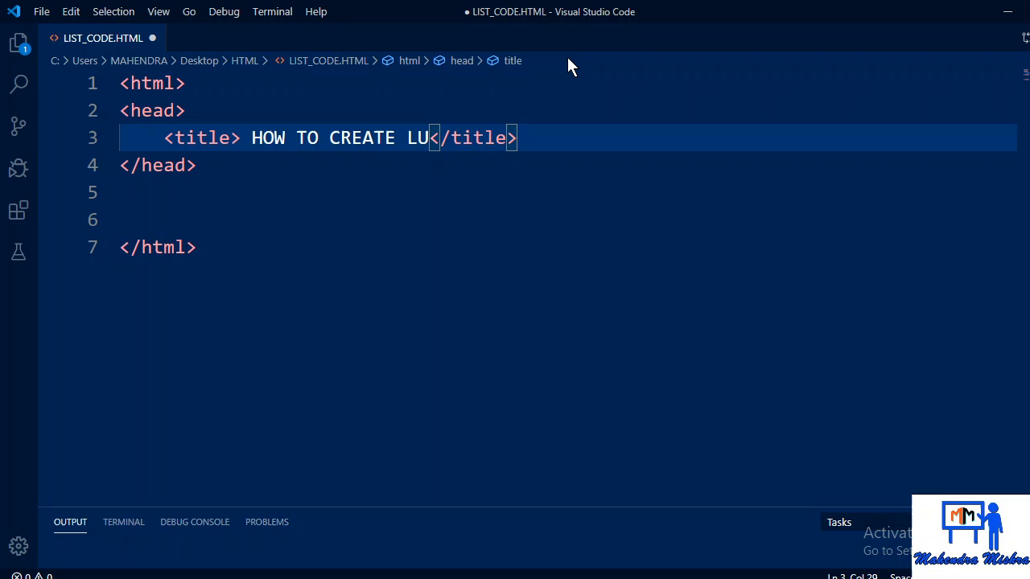
pyautogui.write('ST IN')
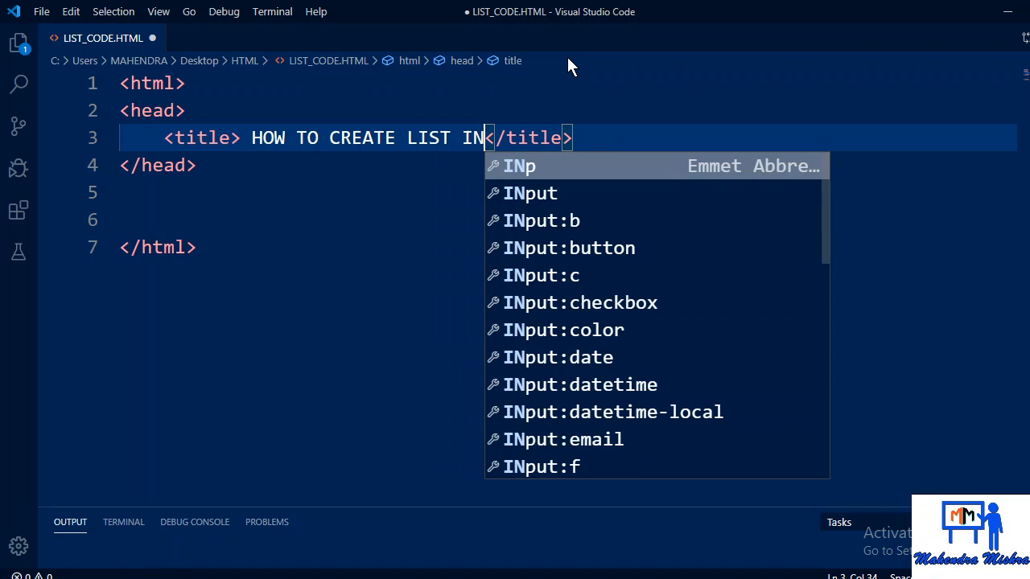
pyautogui.write('W')
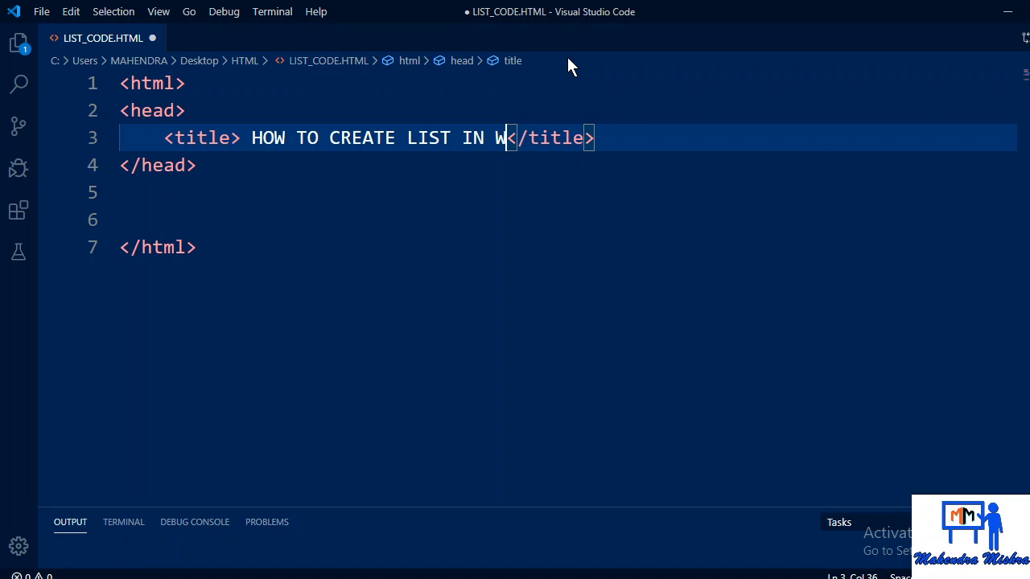
pyautogui.write('EB PAGE USI')
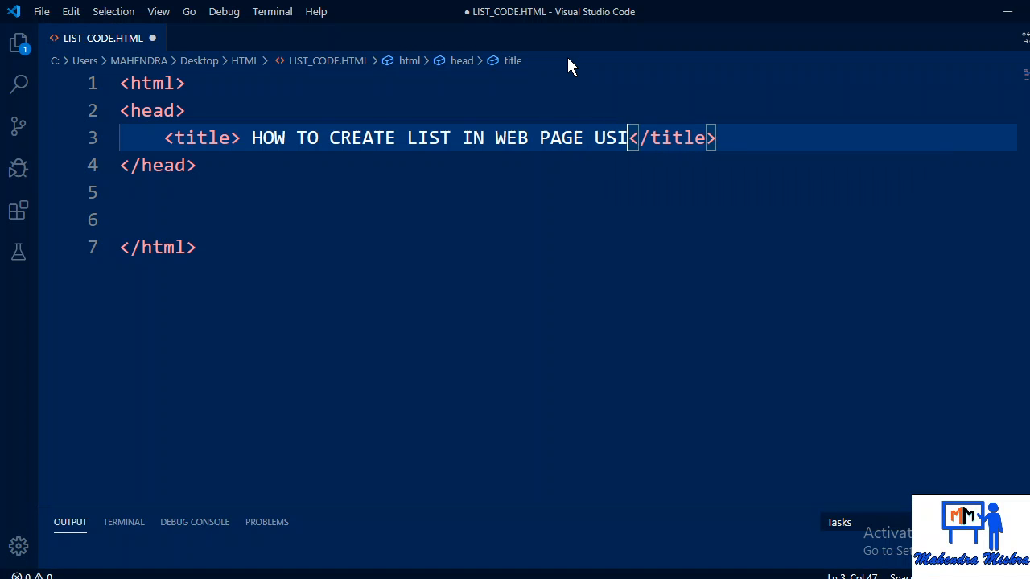
pyautogui.write('NG HTML')
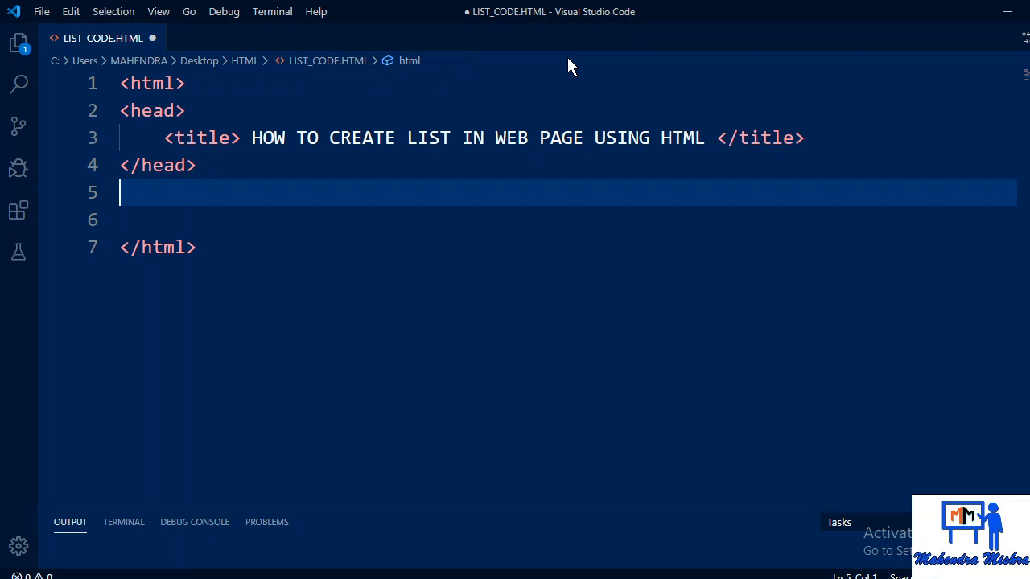
# Step: Add <BODY></BODY> after the head, with blank lines opened inside the body
pyautogui.write('<B>')
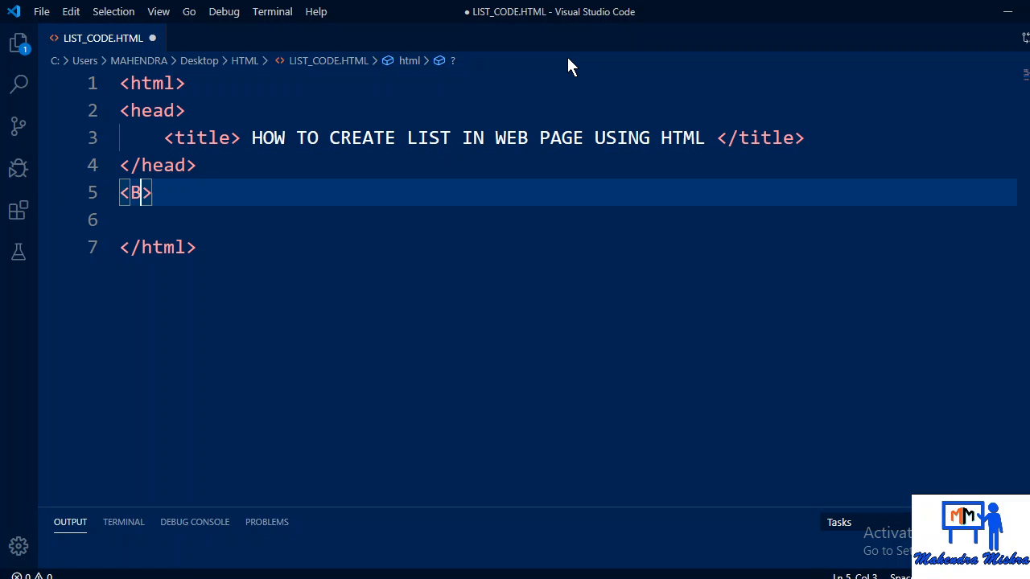
pyautogui.write('ODY')
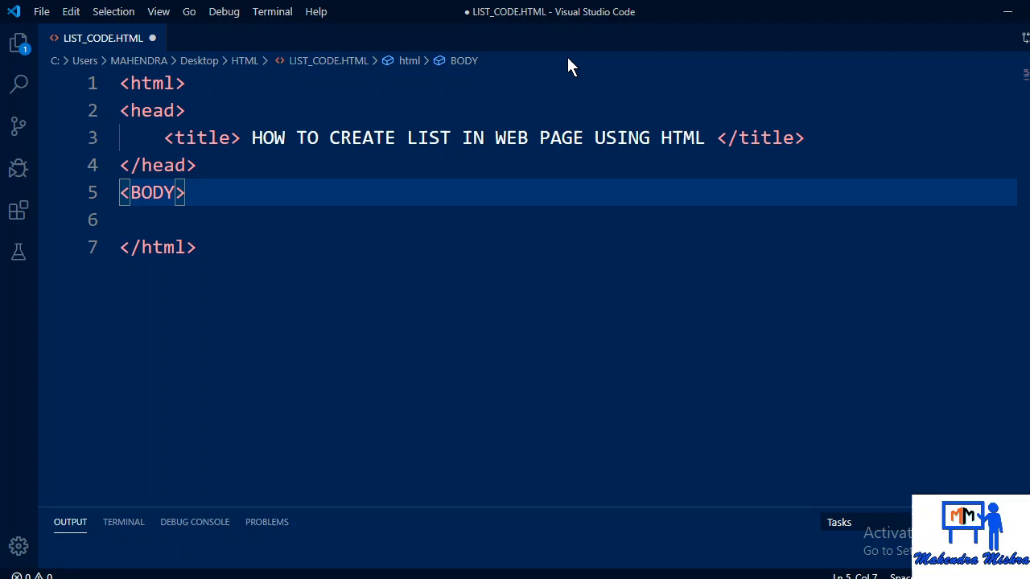
pyautogui.write('</BODY>')
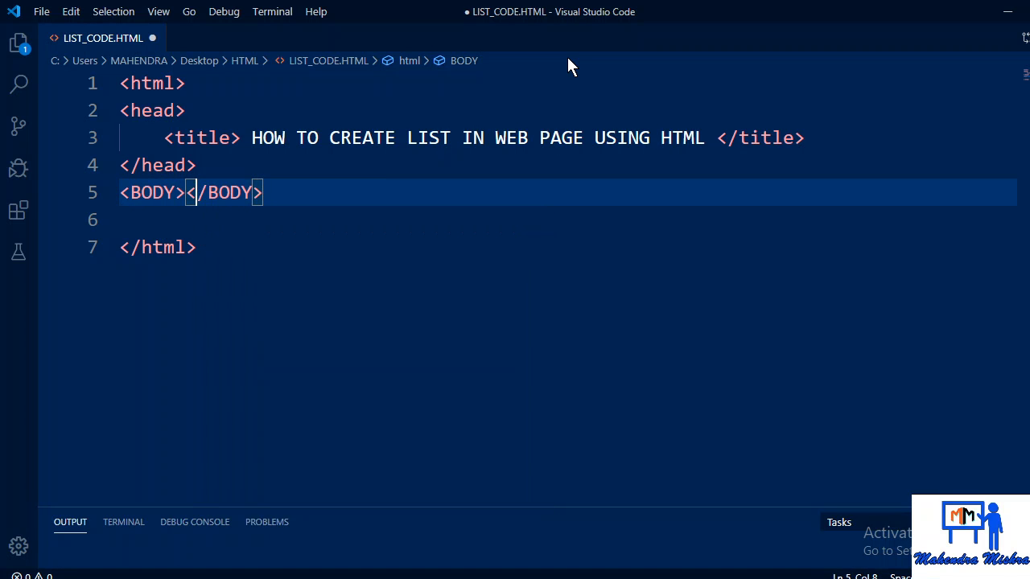
pyautogui.press('Enter')
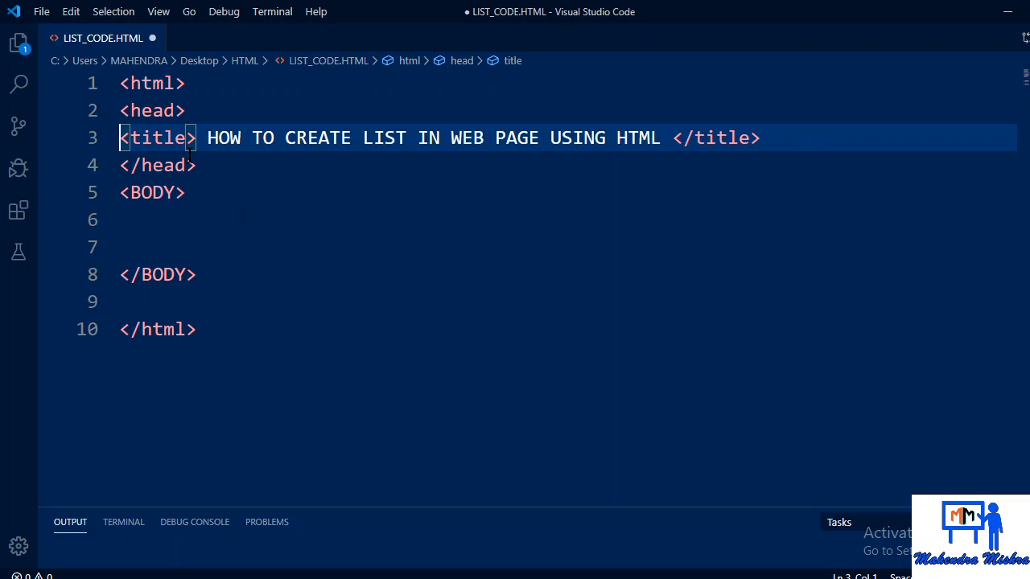
pyautogui.moveTo(684, 167)
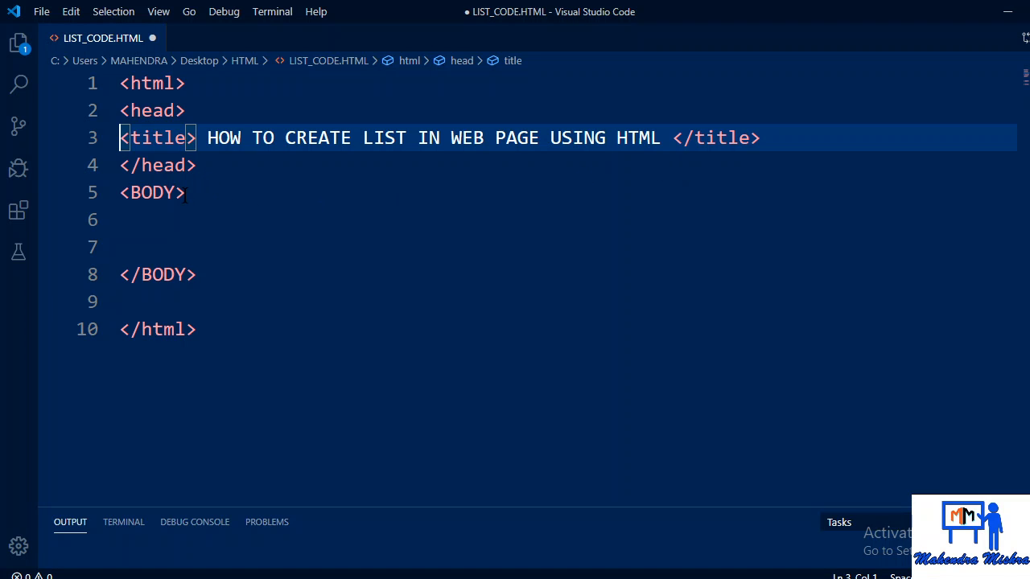
pyautogui.click(165, 220)
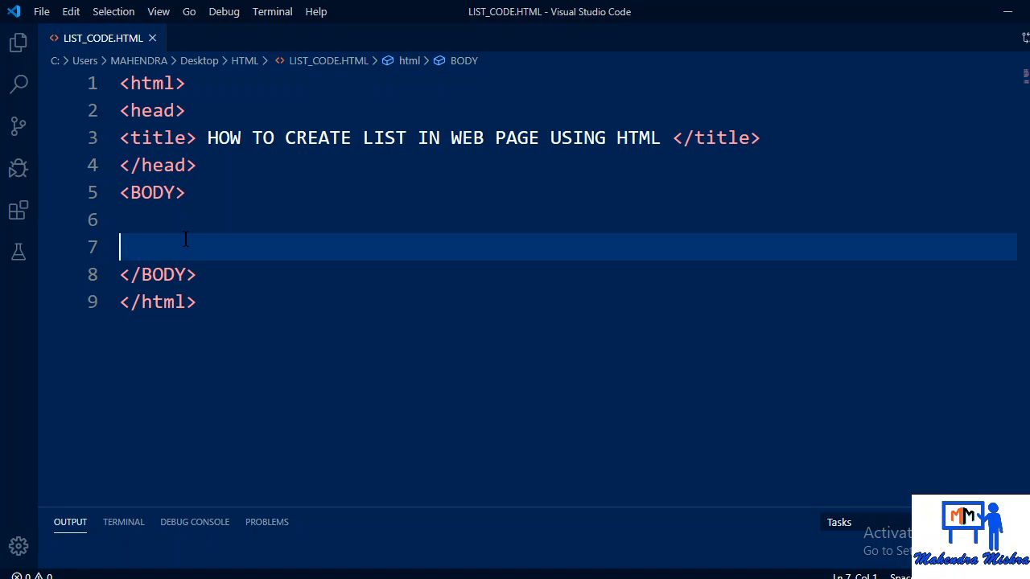
pyautogui.press('Enter')
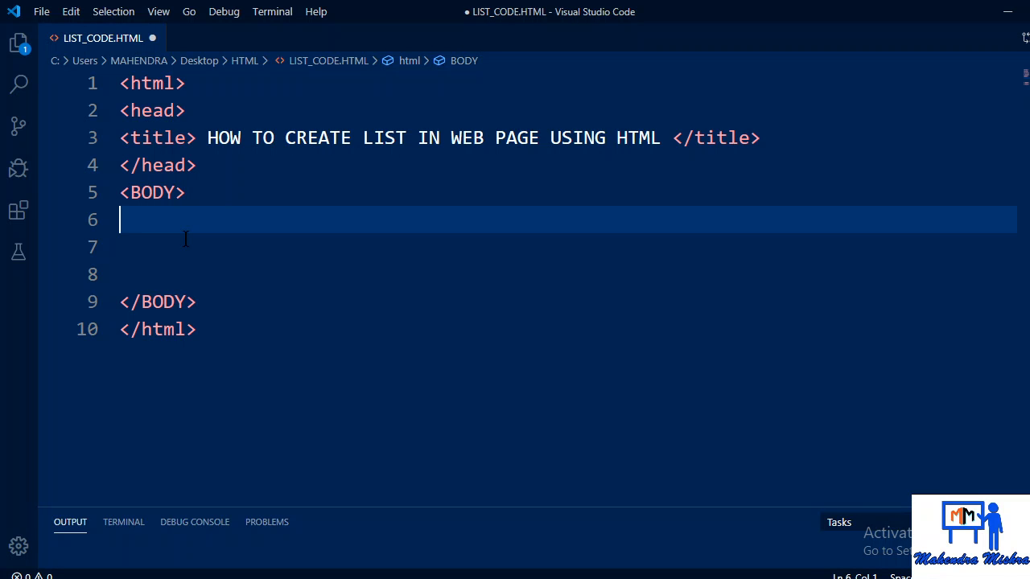
# Step: Write 'THIS IS MY LIST' followed by opening and closing <ol> tags in the body
pyautogui.write('<>')
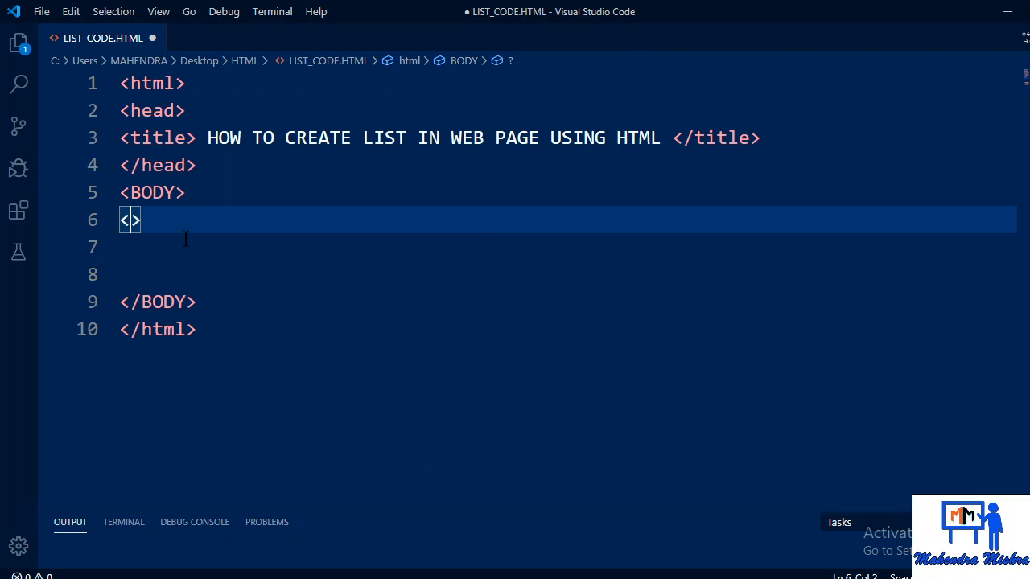
pyautogui.write('ol')
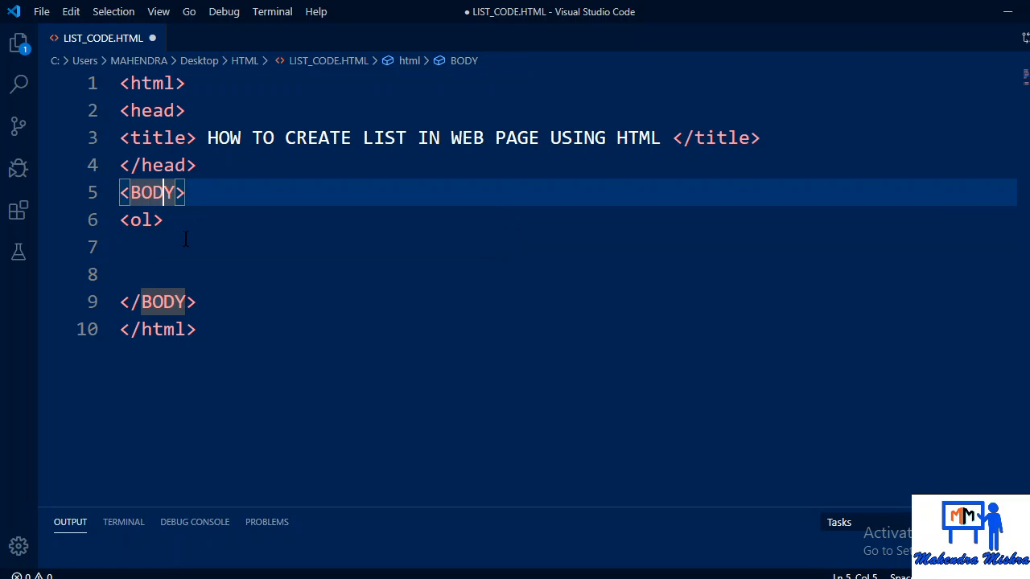
pyautogui.press('Enter')
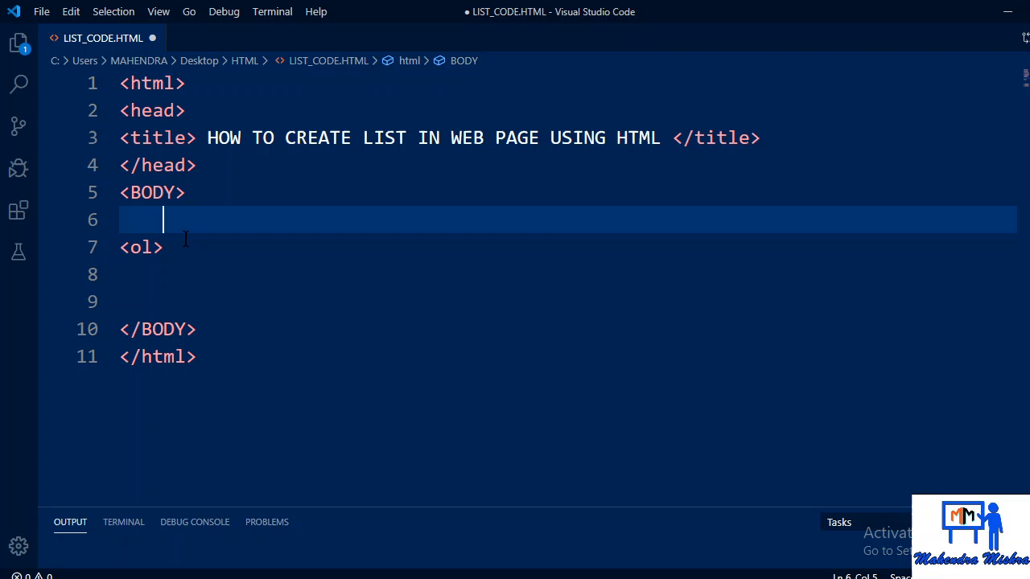
pyautogui.write('T')
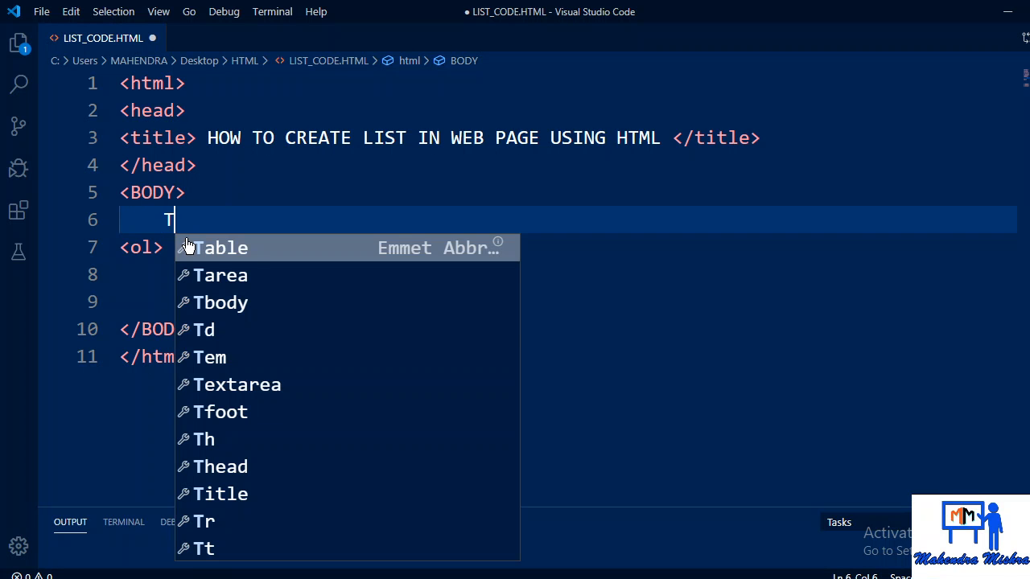
pyautogui.write('HIS IS')
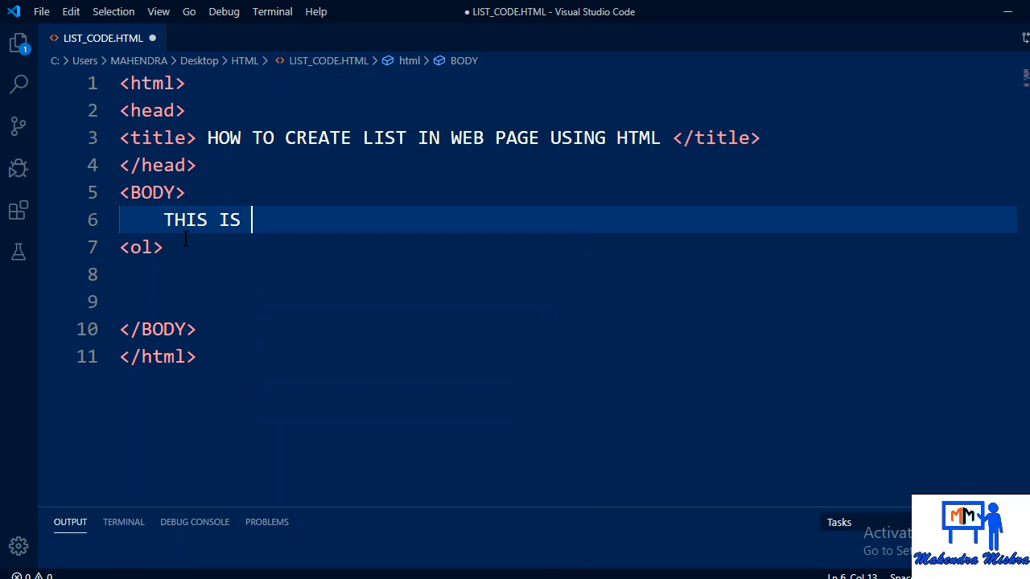
pyautogui.write('MY LIST')
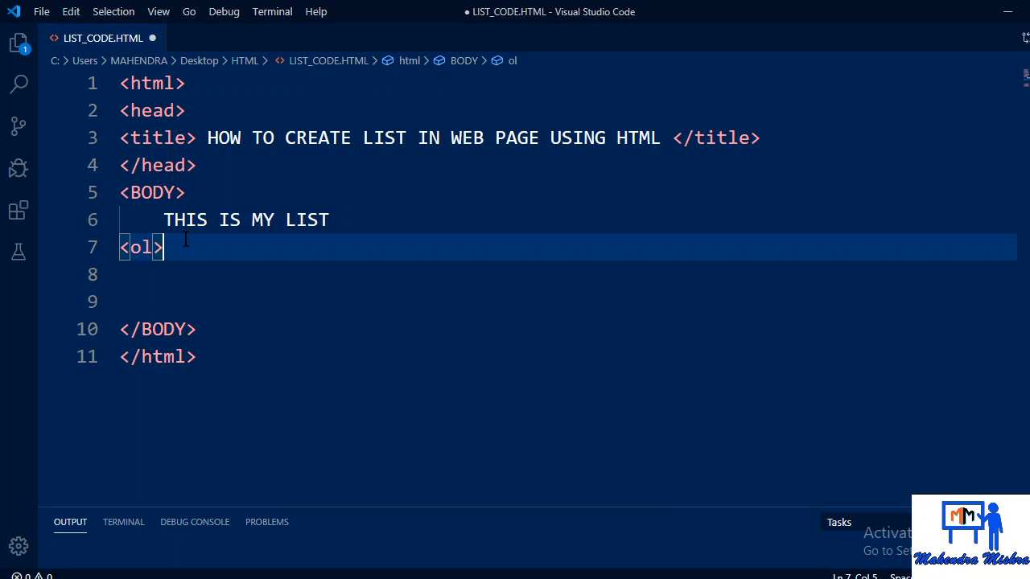
pyautogui.press('Enter')
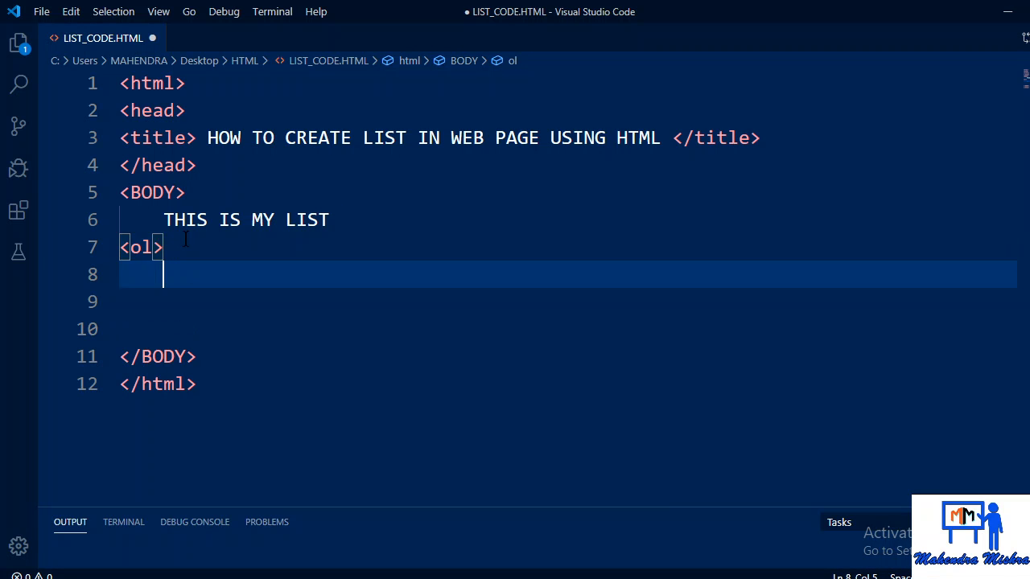
pyautogui.write('<>')
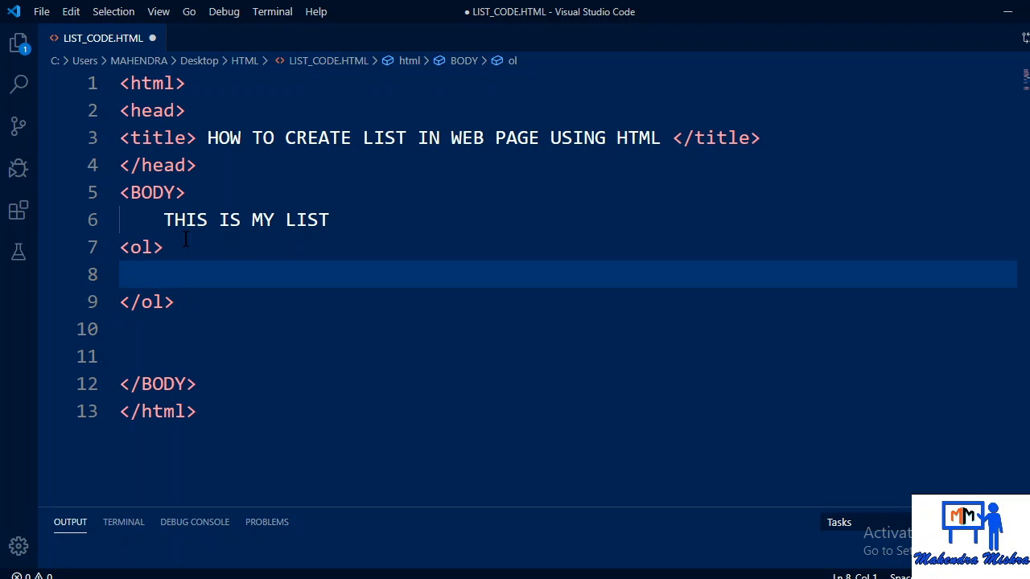
# Step: Add the first <LI> list items, ALL, DAY and I, inside the ordered list
pyautogui.press('Enter')
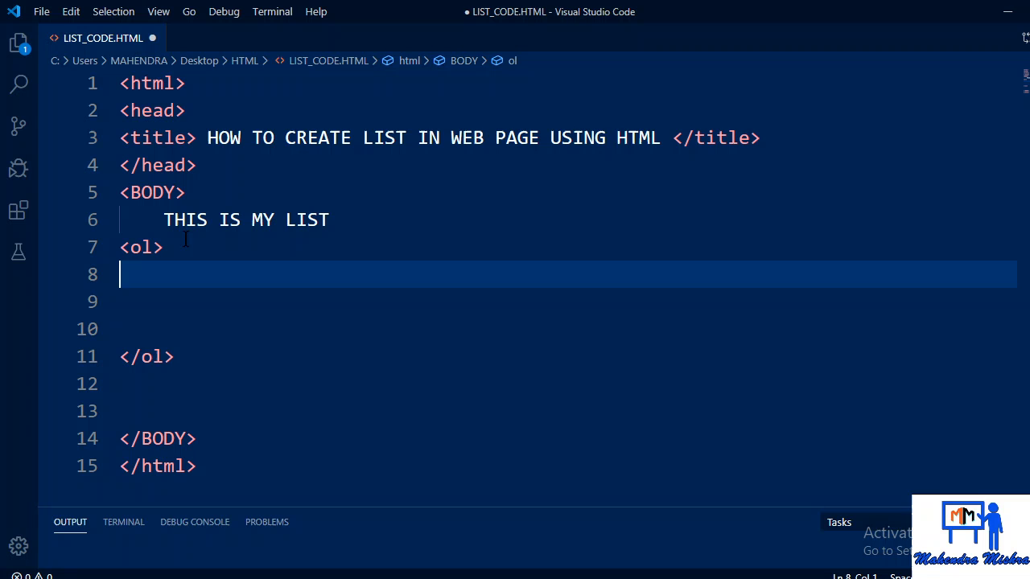
pyautogui.write('<LI><')
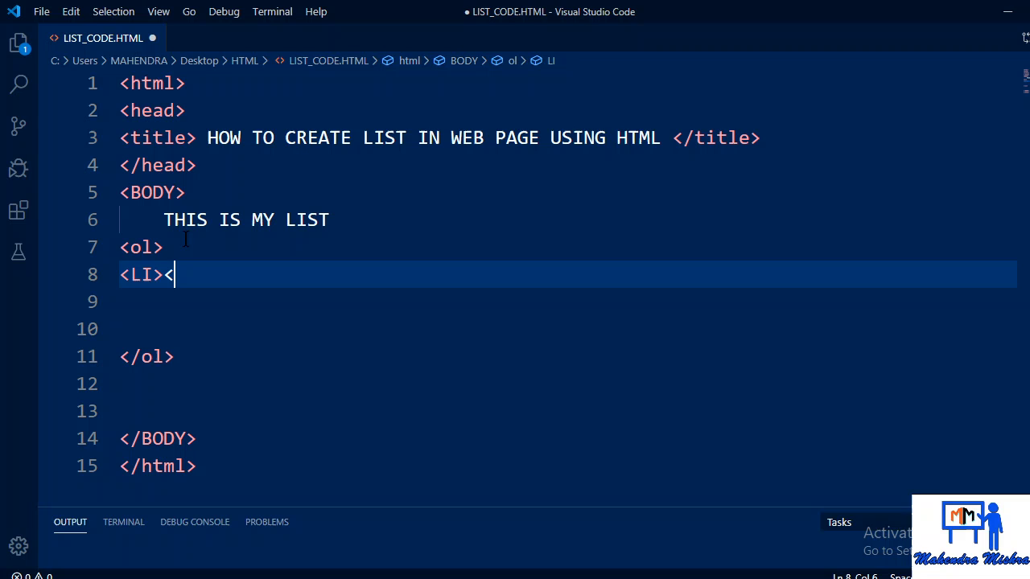
pyautogui.press('Backspace')
pyautogui.write('AL')
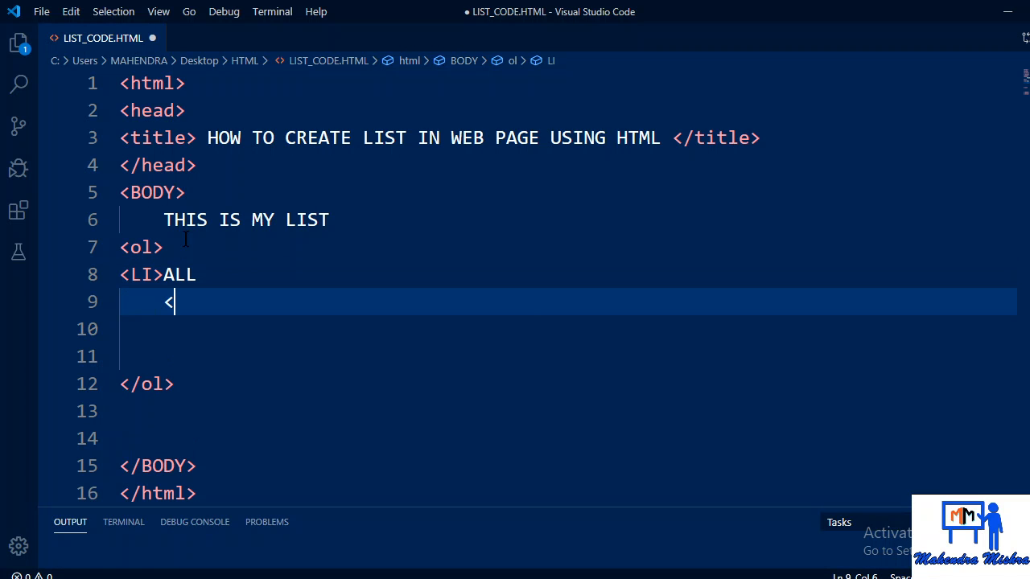
pyautogui.write('LI>DAY')
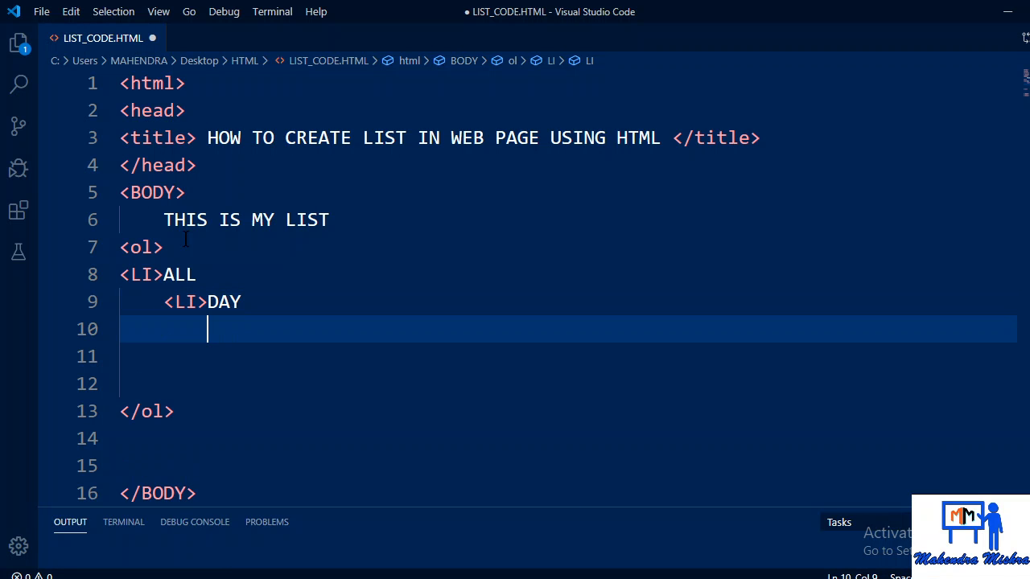
pyautogui.write('<>')
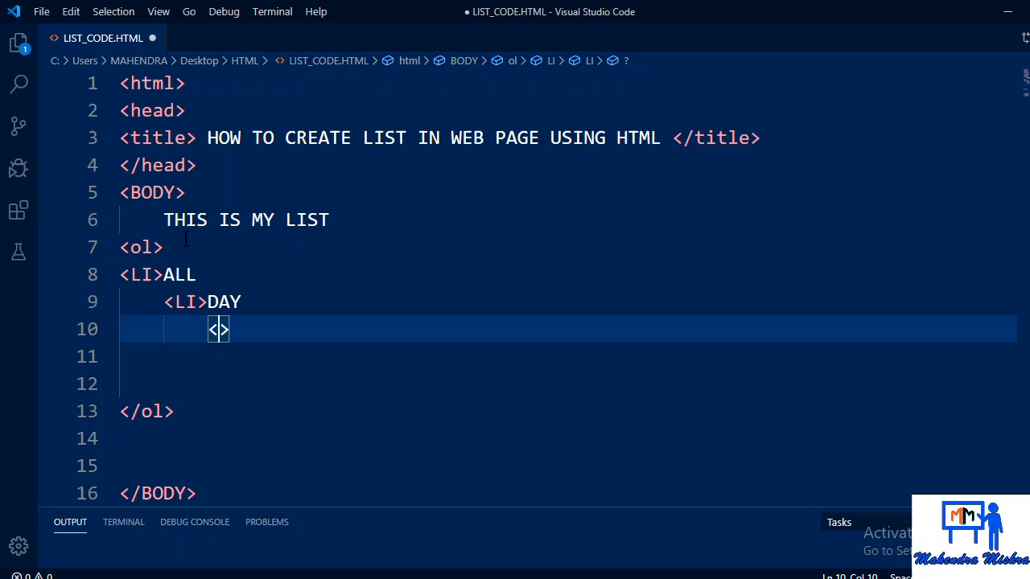
pyautogui.write('LI')
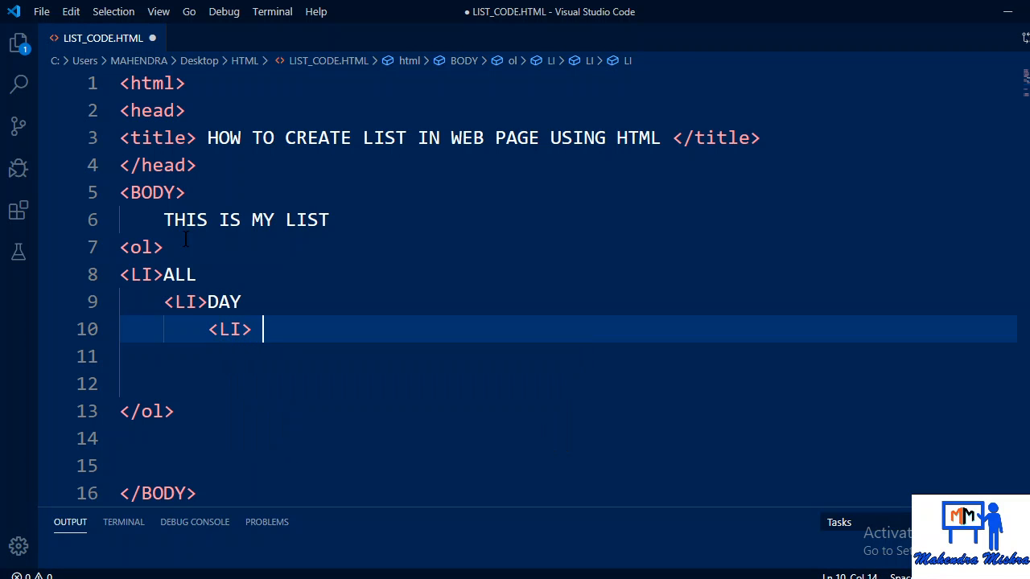
pyautogui.write('<I><')
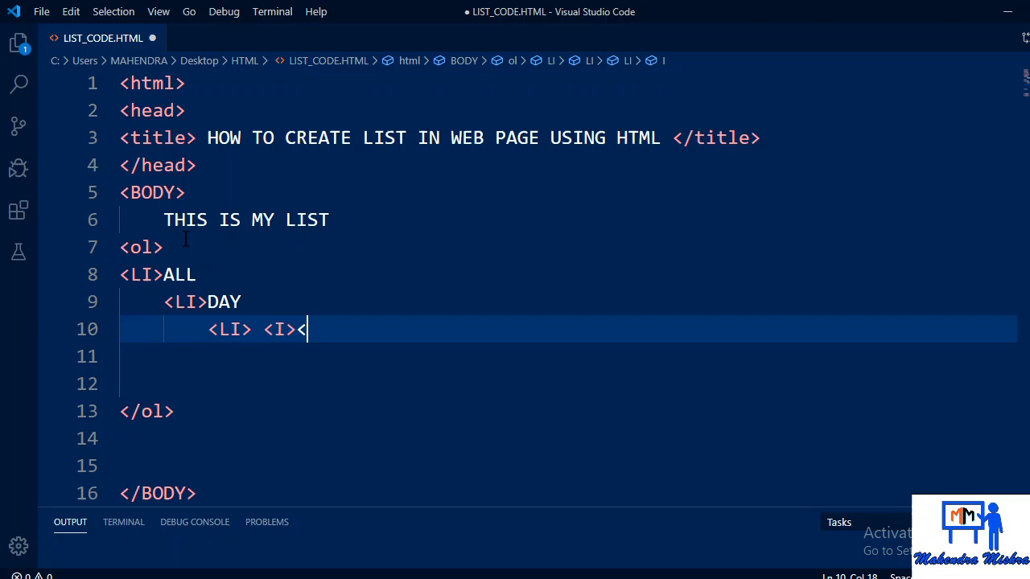
pyautogui.write('/I>')
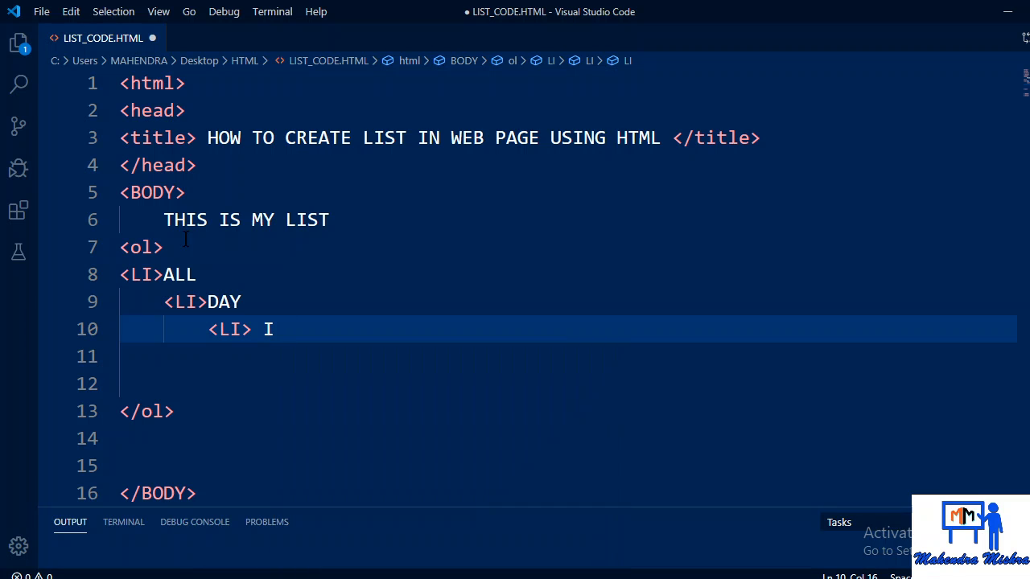
# Step: Add the DREAM, ABOUT and YOU list items and save the file
pyautogui.write('<')
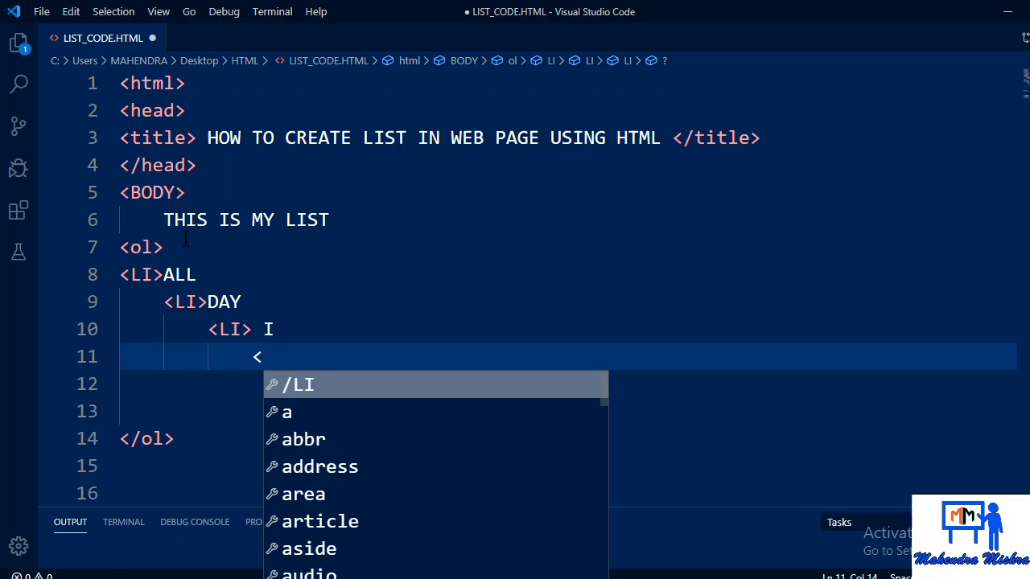
pyautogui.write('LI>')
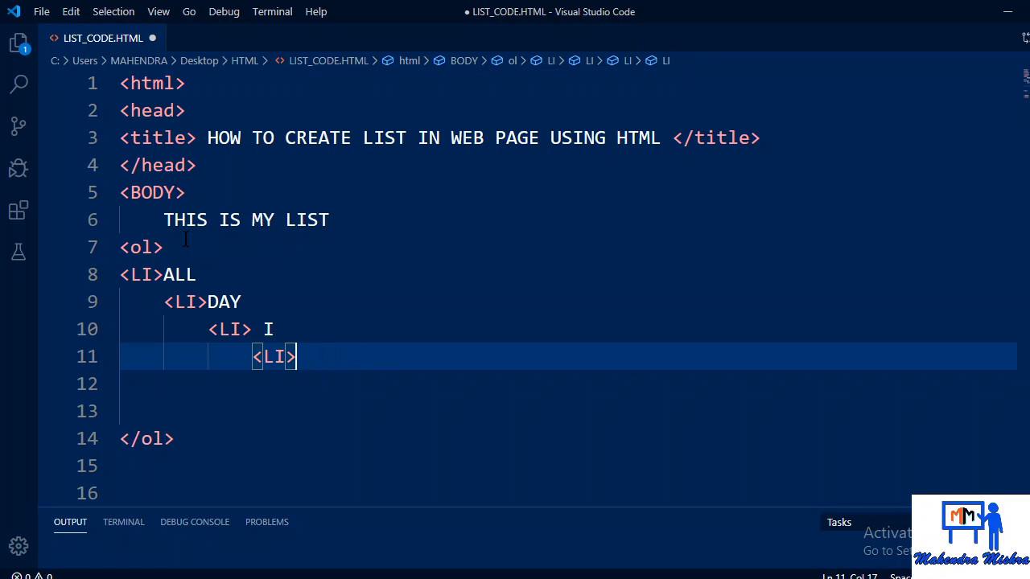
pyautogui.write('TH')
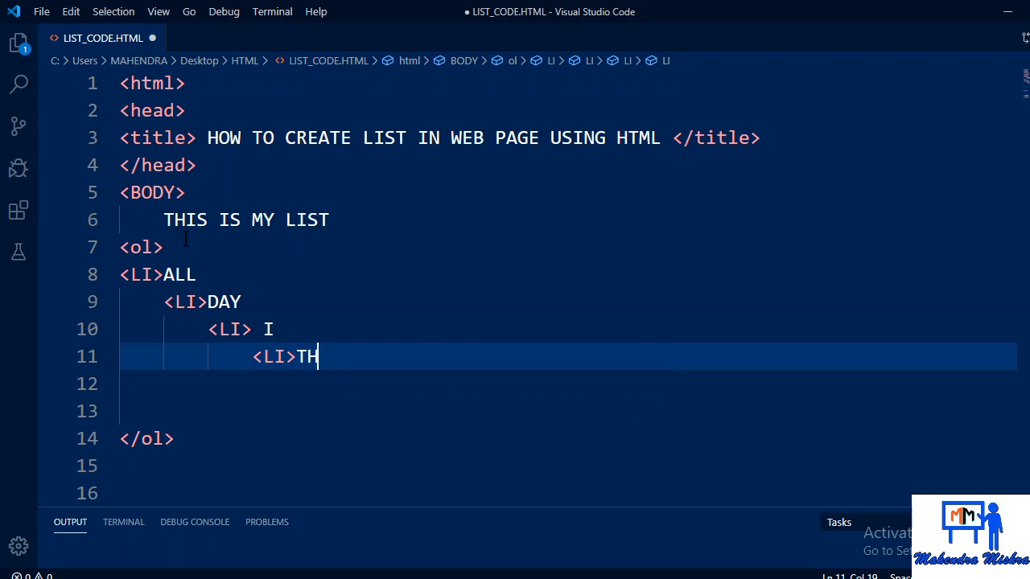
pyautogui.write('REAM')
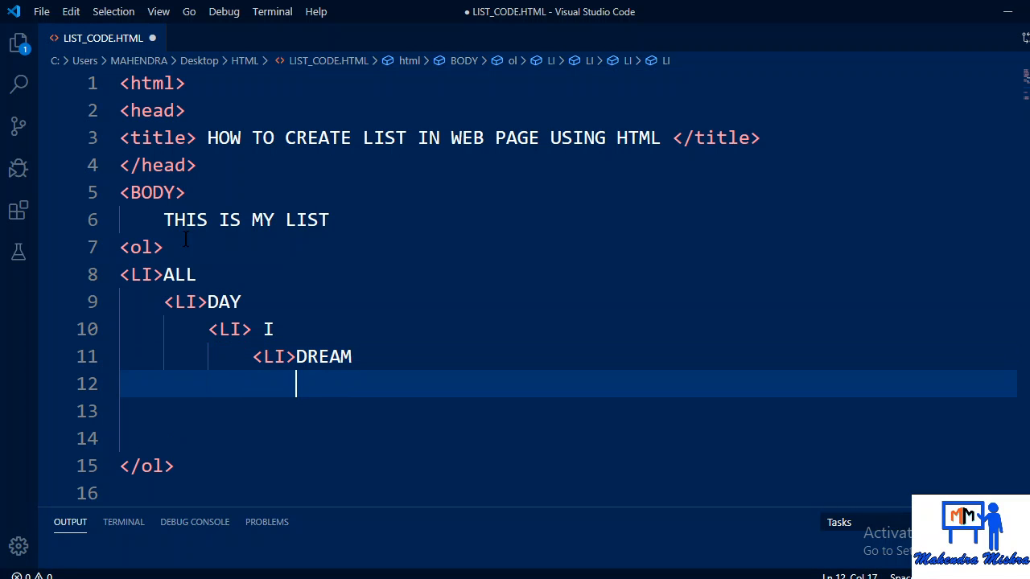
pyautogui.write('<>')
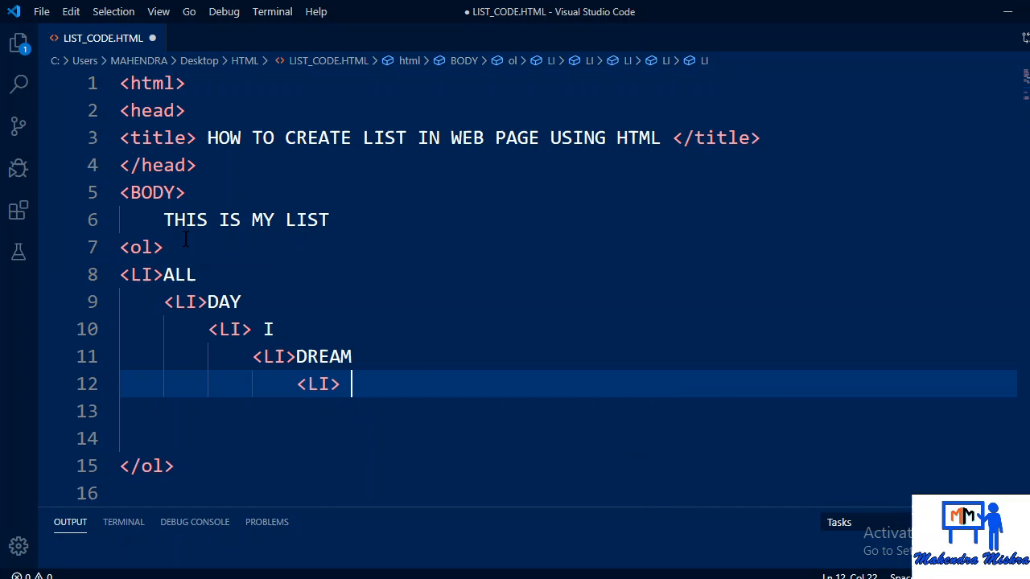
pyautogui.write('ABOUT')
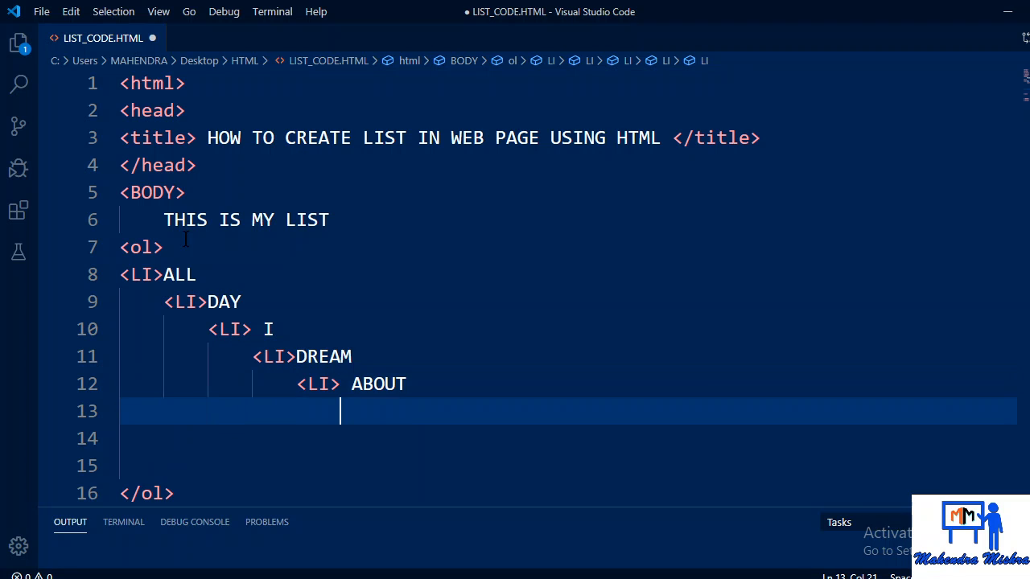
pyautogui.write('<LI>')
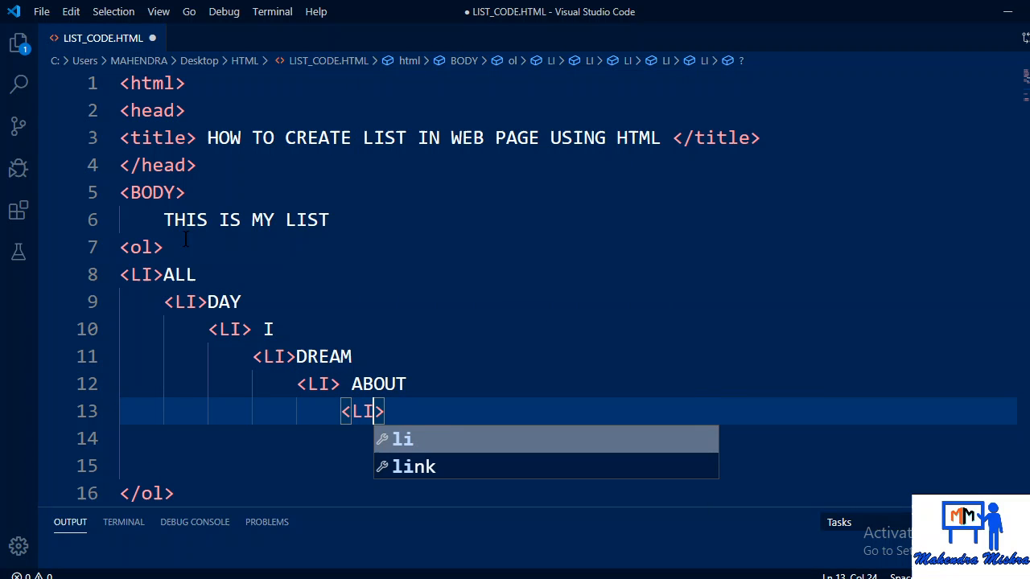
pyautogui.write('YOU')
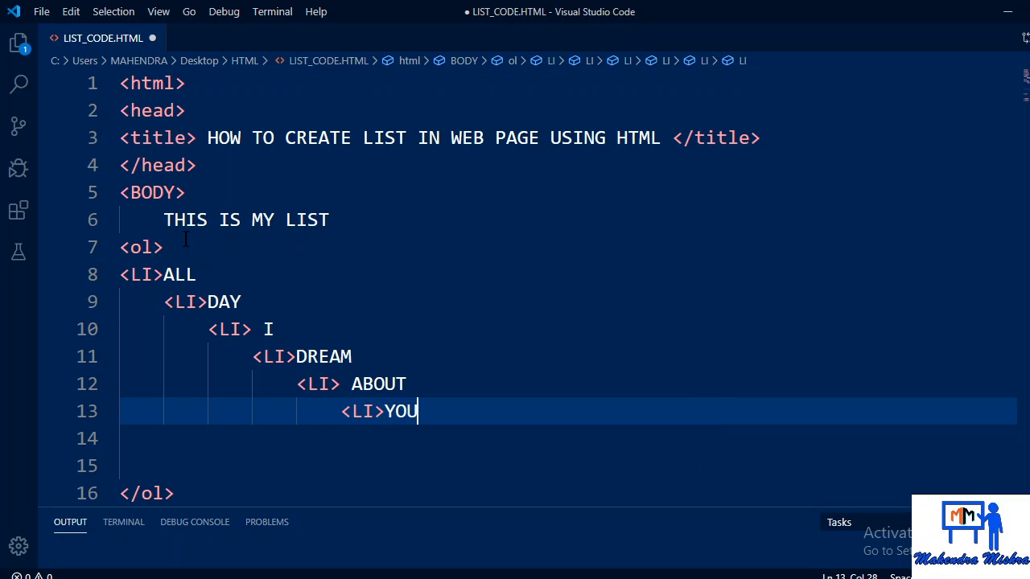
pyautogui.press('Ctrl+s')
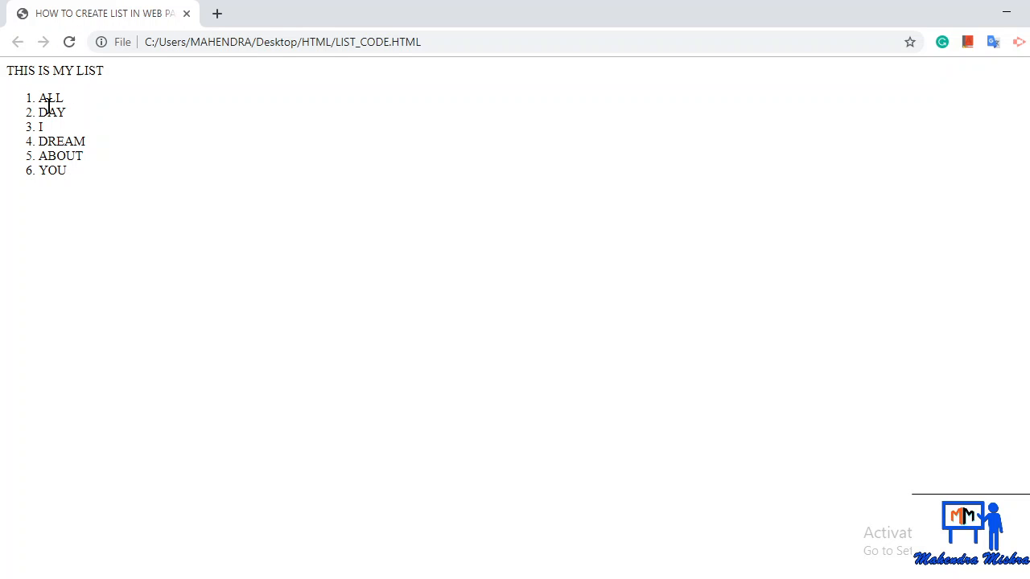
pyautogui.moveTo(60, 177)
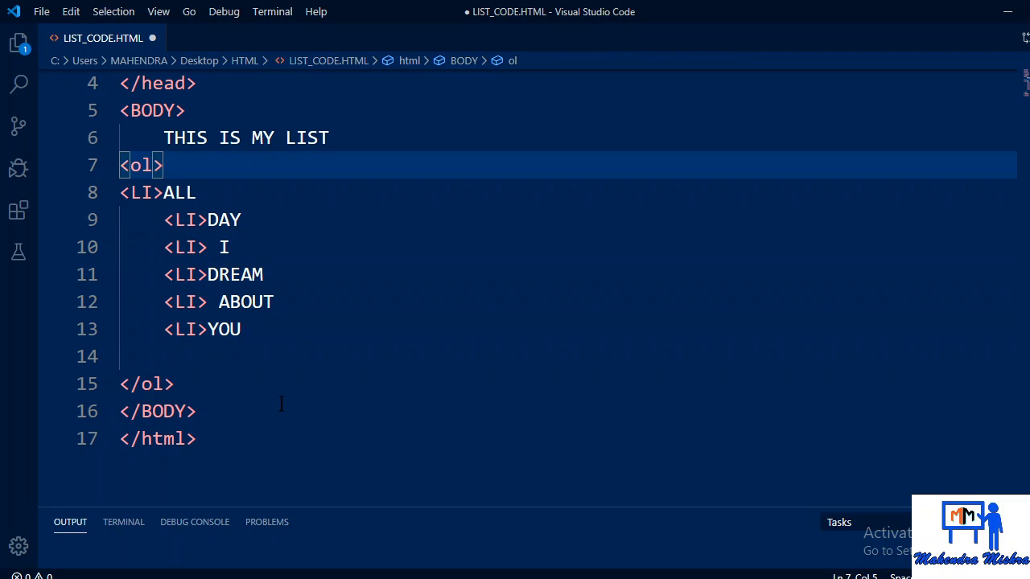
pyautogui.moveTo(141, 165)
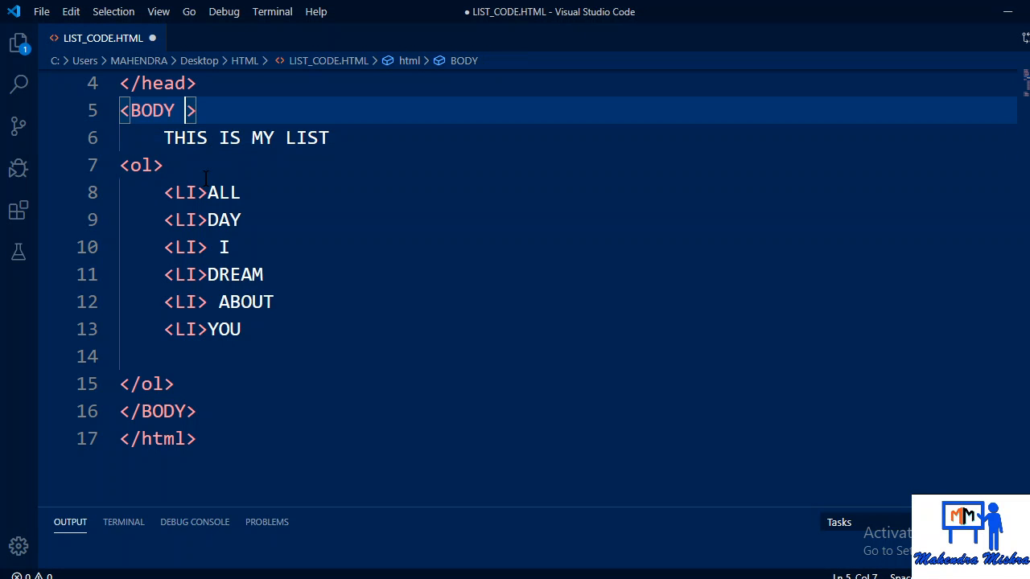
# Step: Give the BODY tag BGCOLOR="GREEN" and reload the page in the browser
pyautogui.write('BGCOLOR')
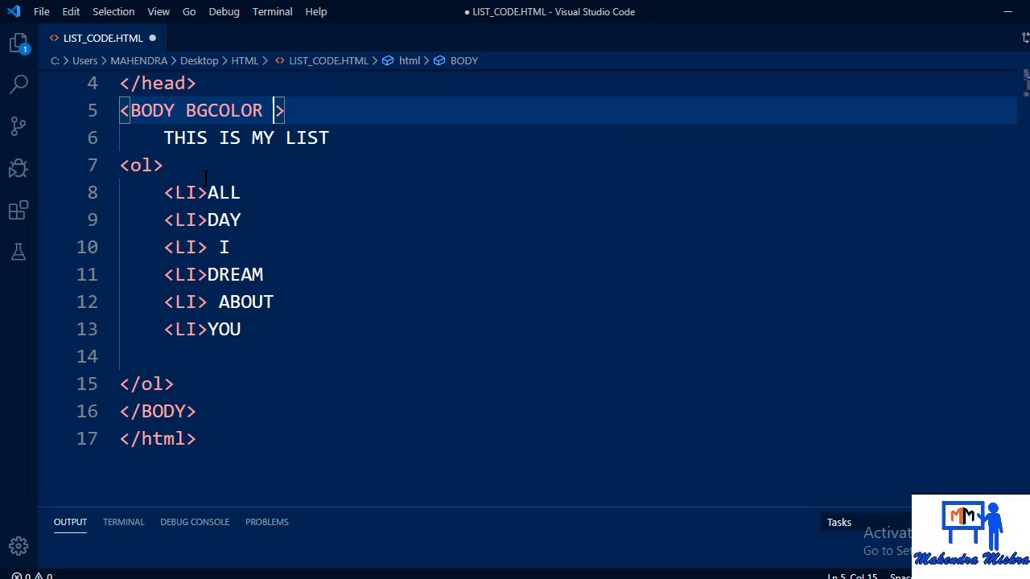
pyautogui.write('=')
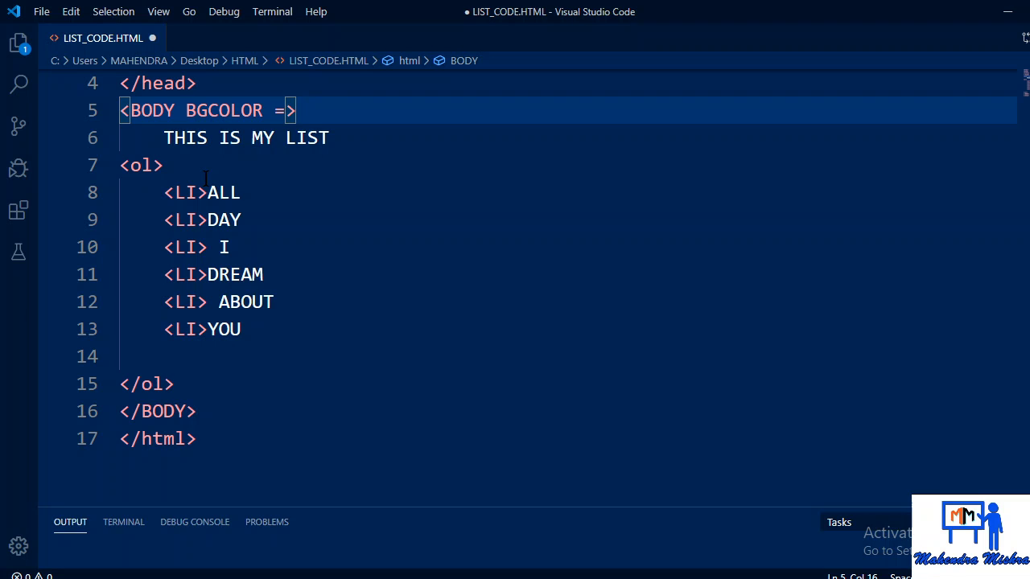
pyautogui.write('"G"')
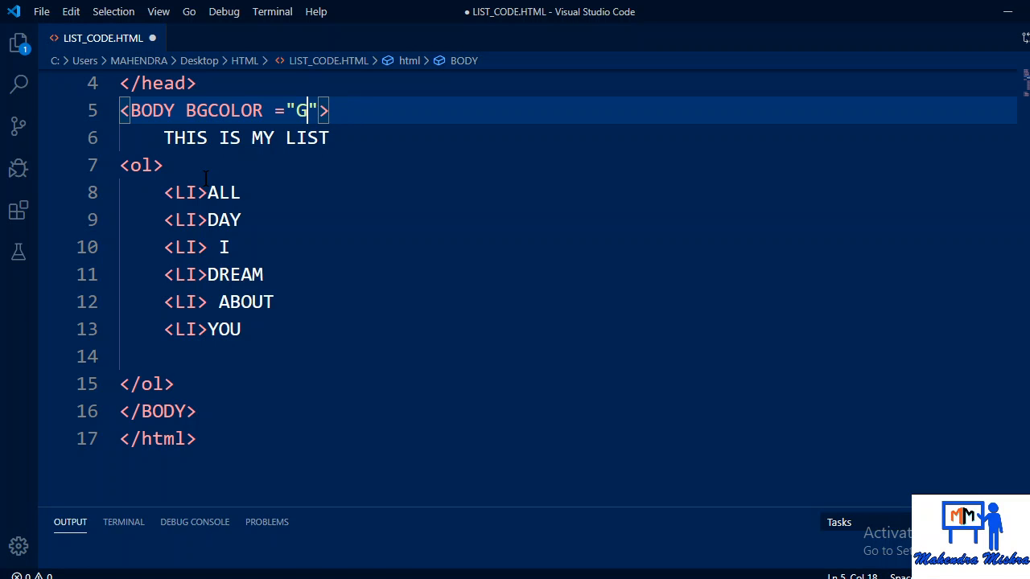
pyautogui.write('REEN')
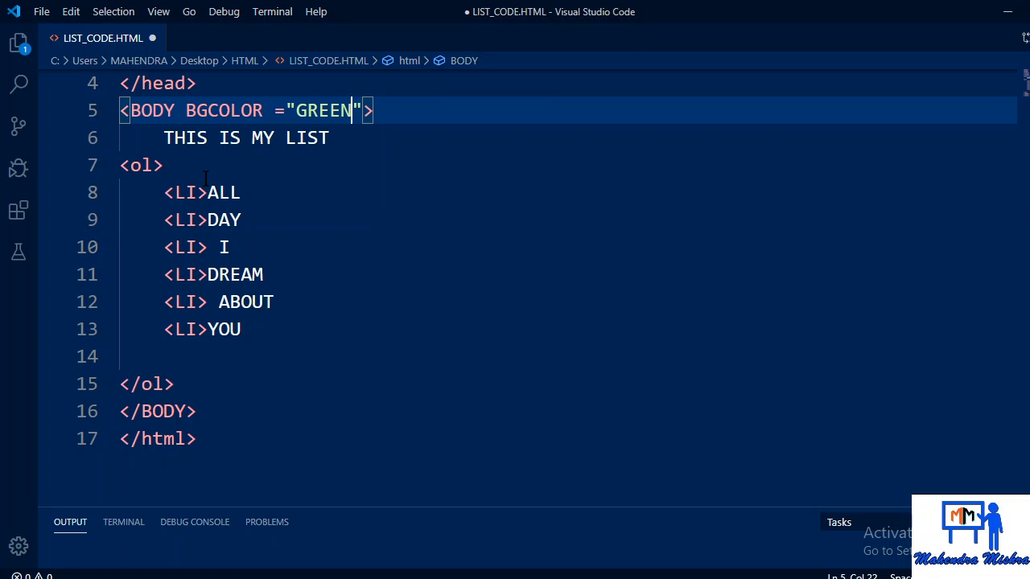
pyautogui.click(69, 44)
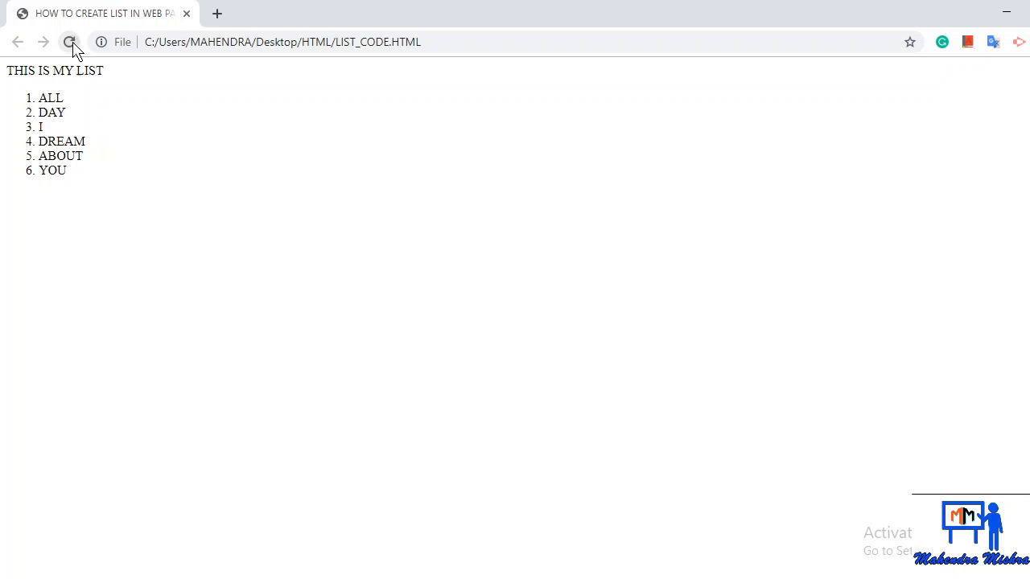
pyautogui.click(69, 41)
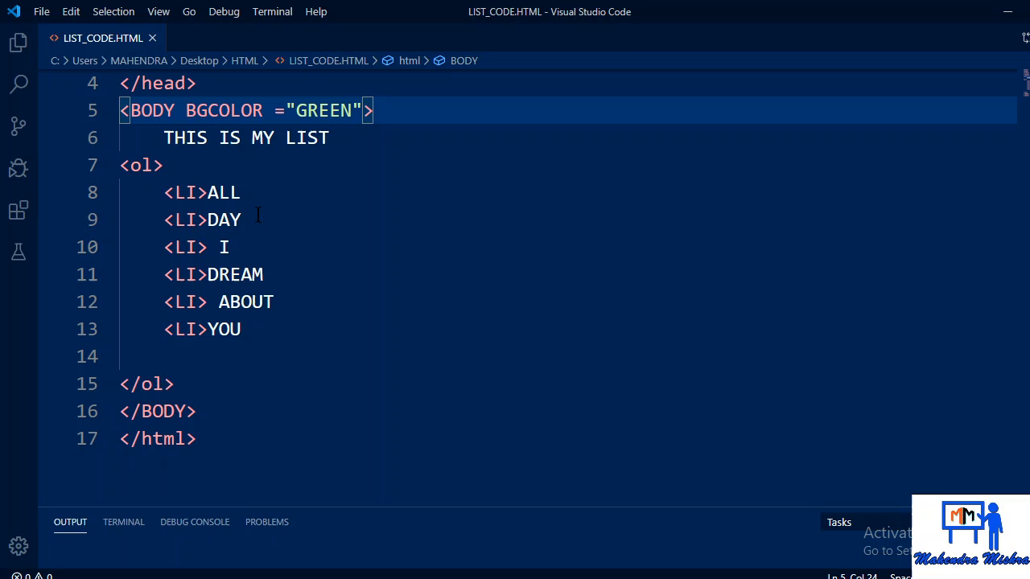
# Step: Wrap 'THIS IS MY LIST' and the ordered list in <H1> and </H1> tags
pyautogui.write('<<H1>')
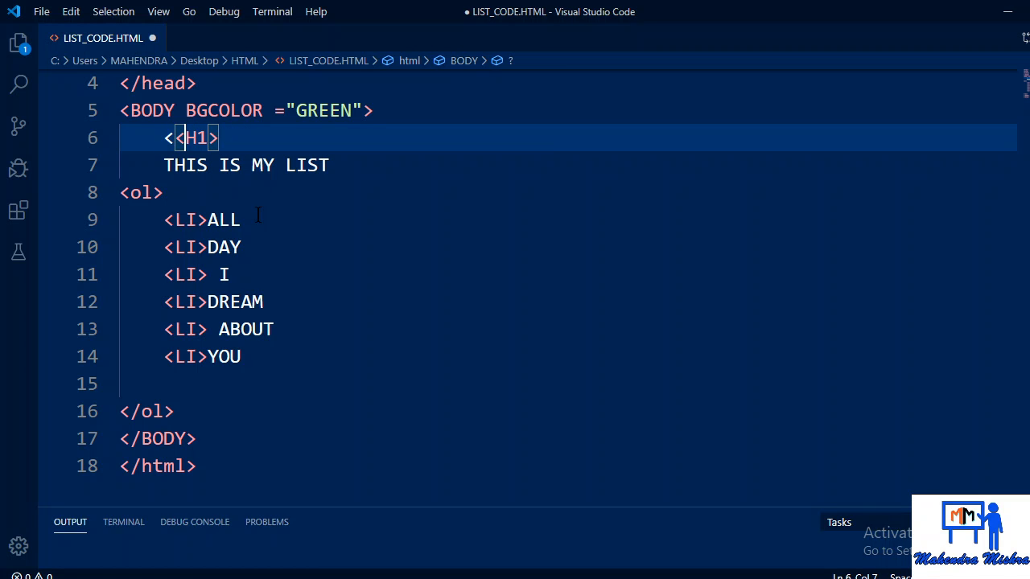
pyautogui.click(169, 275)
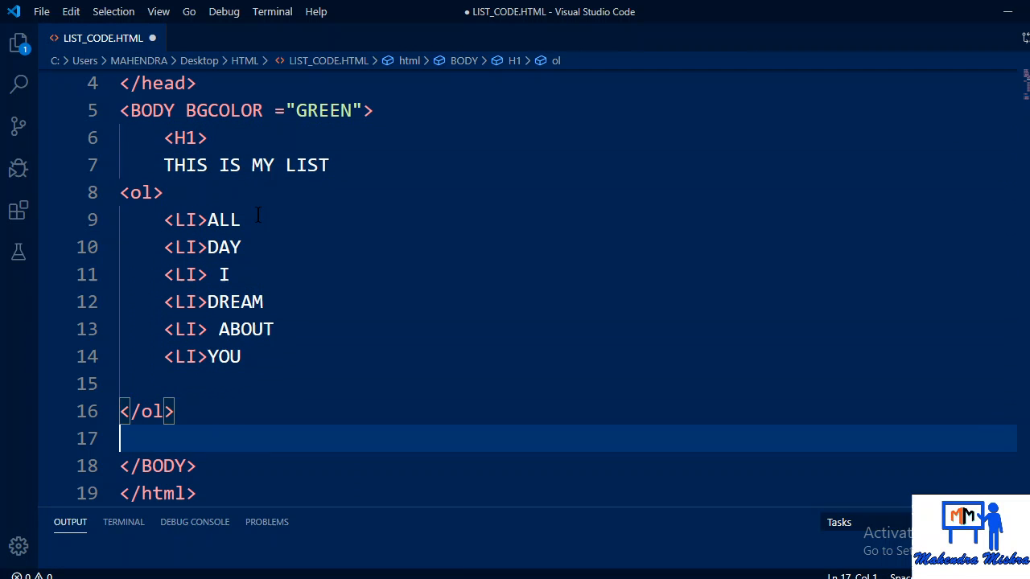
pyautogui.write('<H')
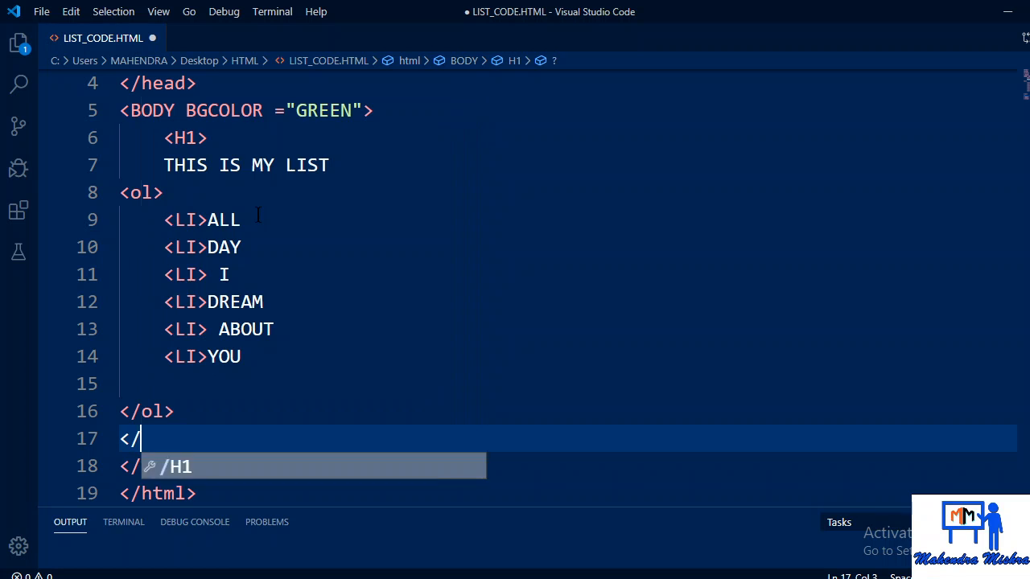
pyautogui.press('Tab')
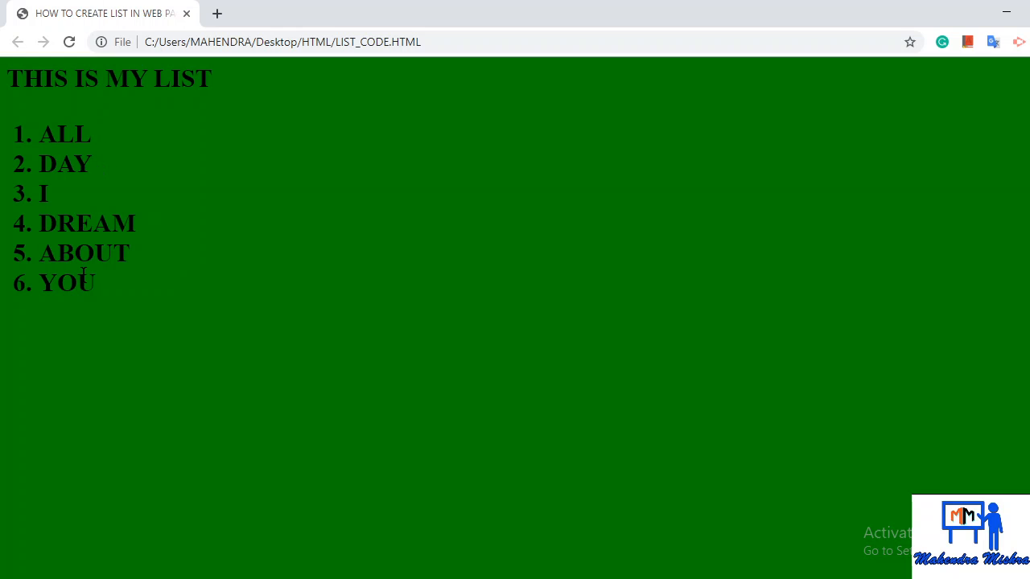
pyautogui.moveTo(113, 168)
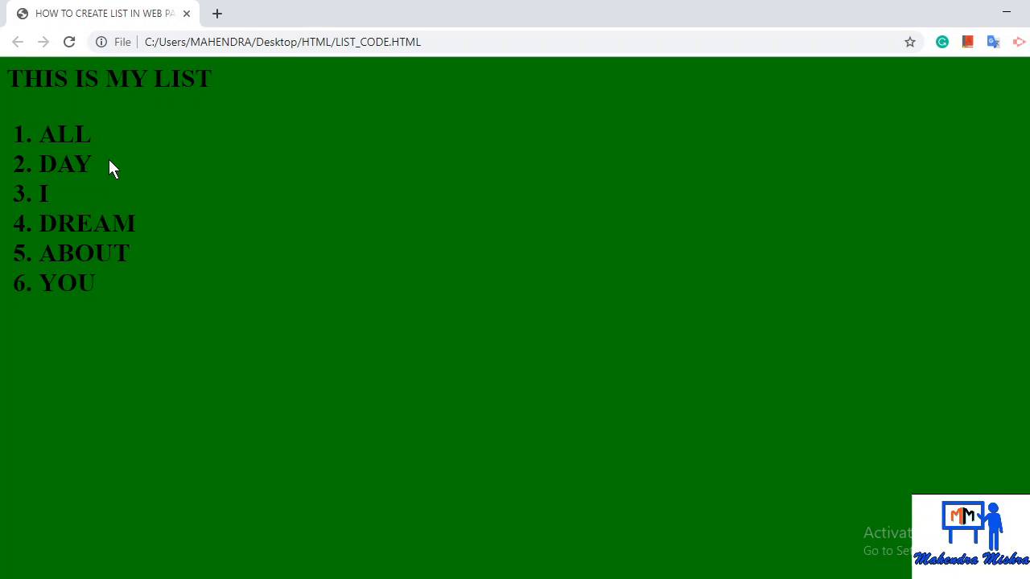
pyautogui.moveTo(25, 165)
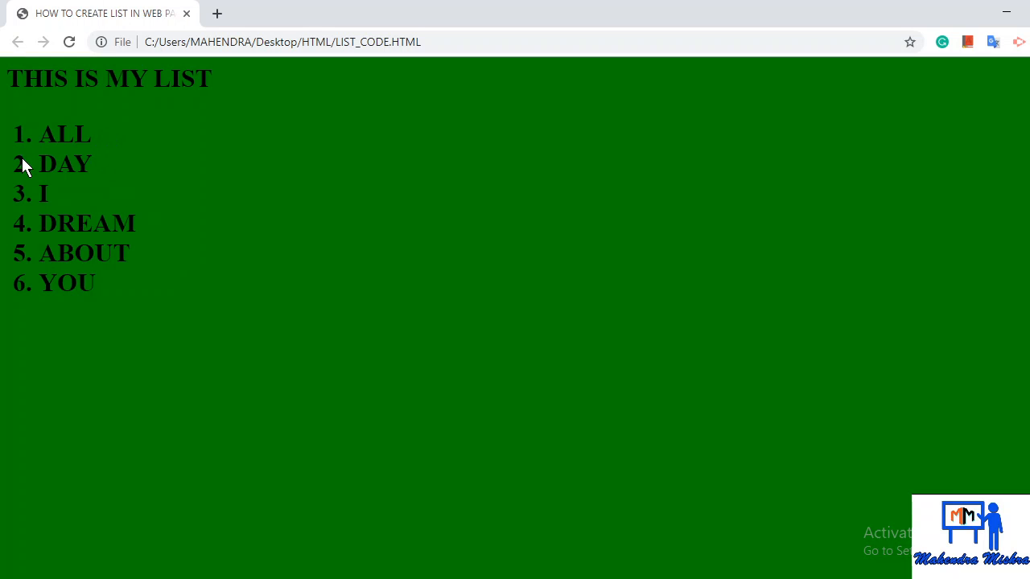
pyautogui.moveTo(36, 167)
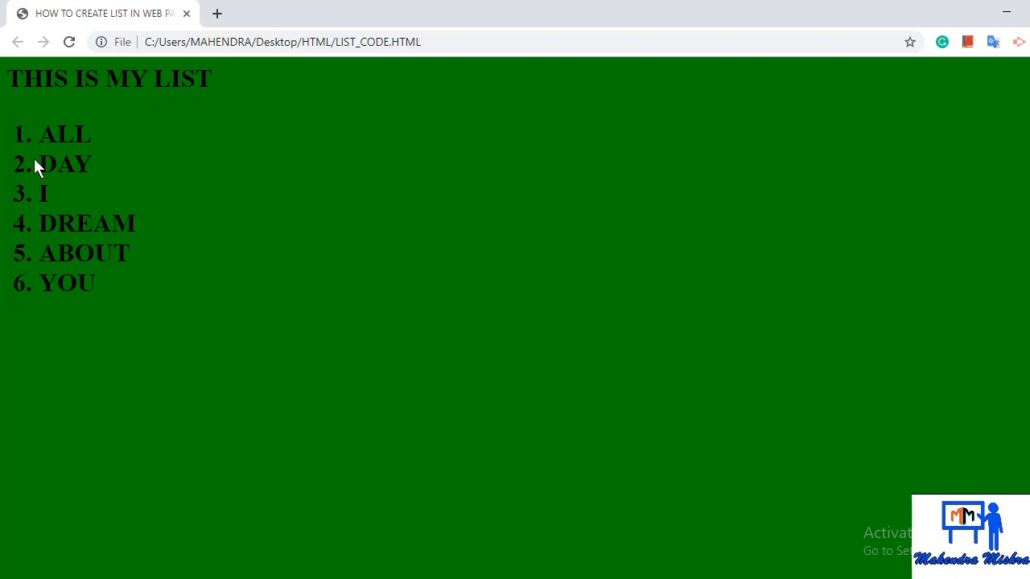
pyautogui.moveTo(27, 155)
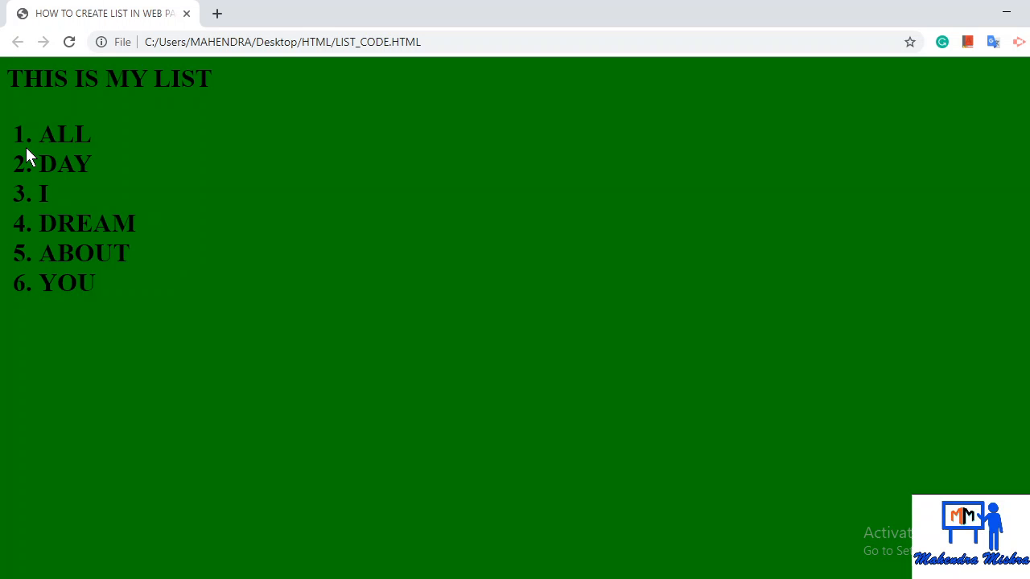
pyautogui.moveTo(39, 312)
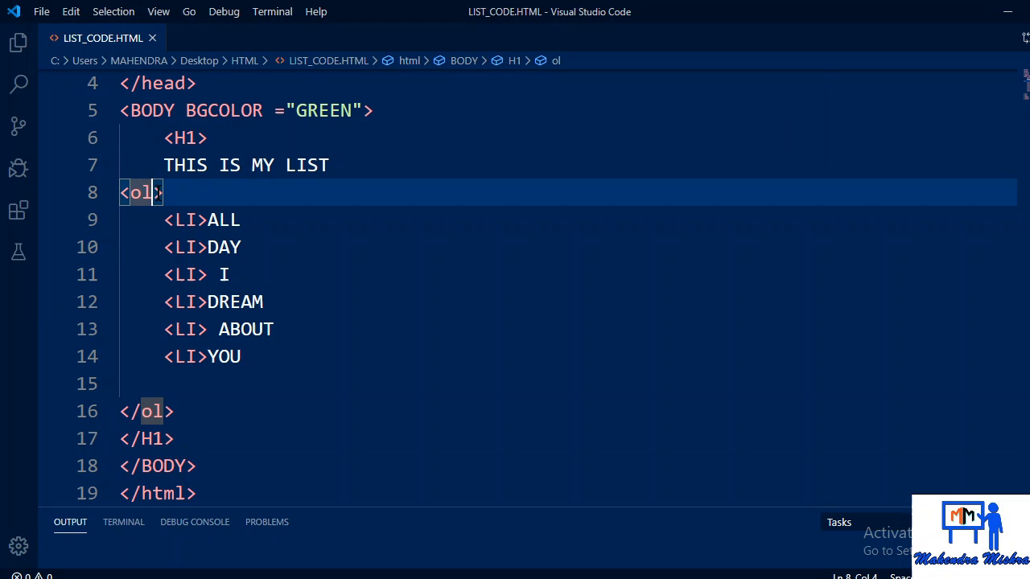
# Step: Add TYPE="A" with a capital A to the <ol> tag
pyautogui.write('TY')
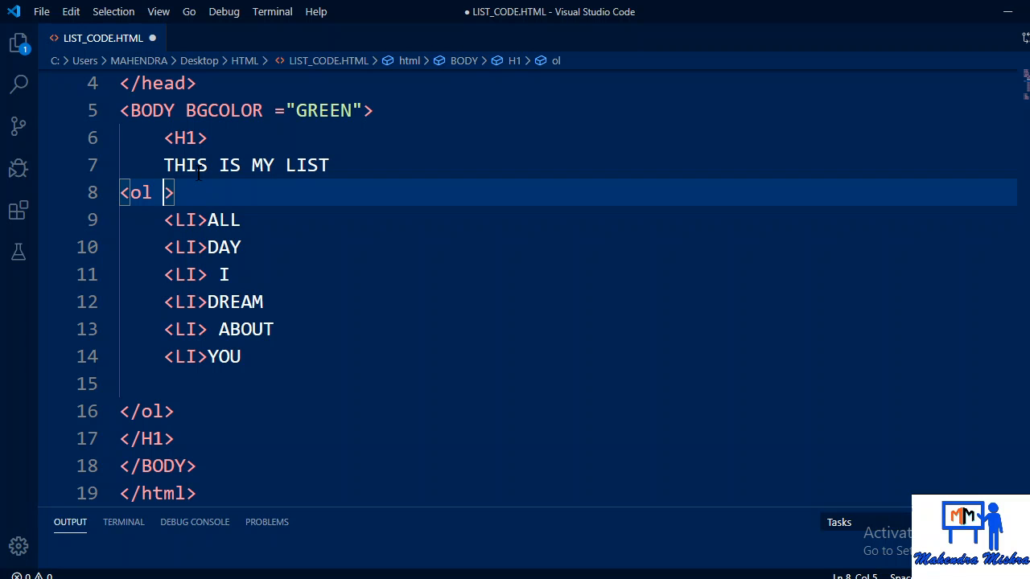
pyautogui.write('TYPE')
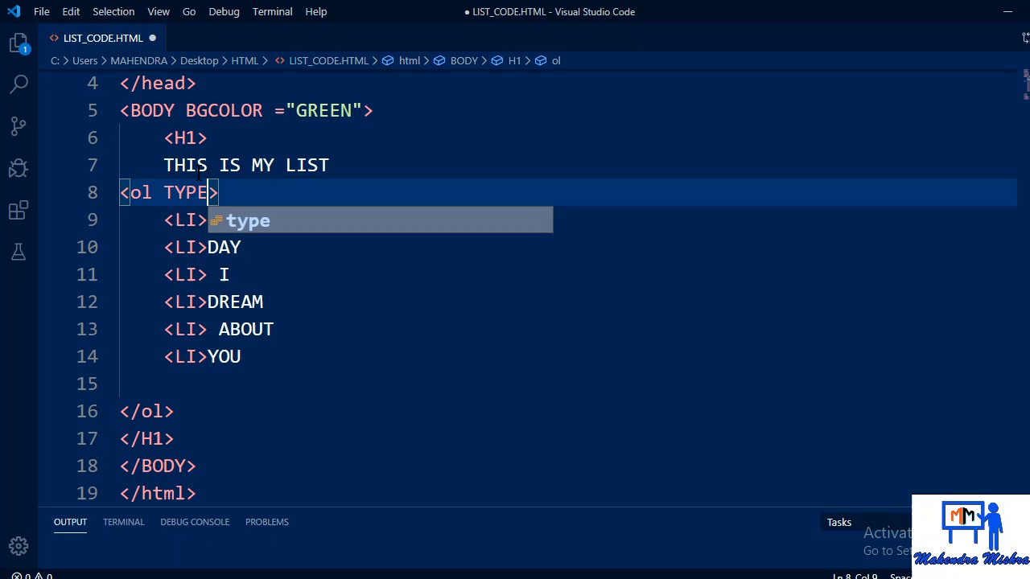
pyautogui.write('=')
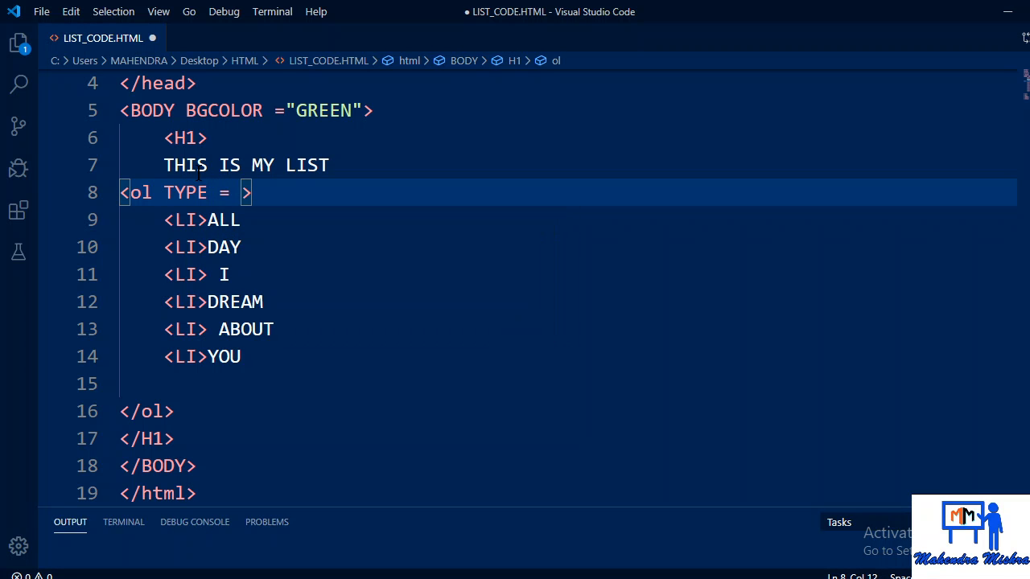
pyautogui.write('"a"')
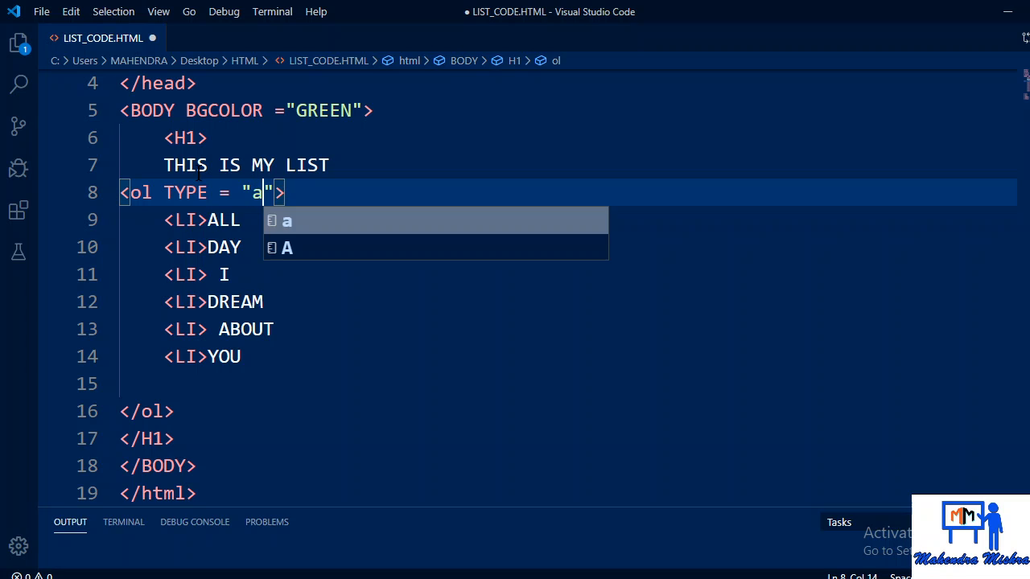
pyautogui.press('Backspace')
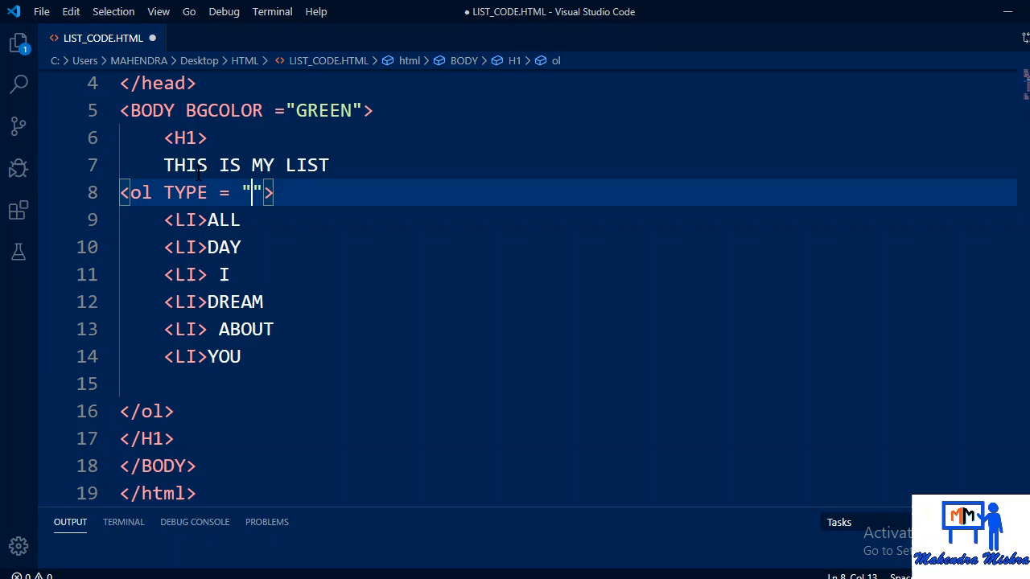
pyautogui.write('A')
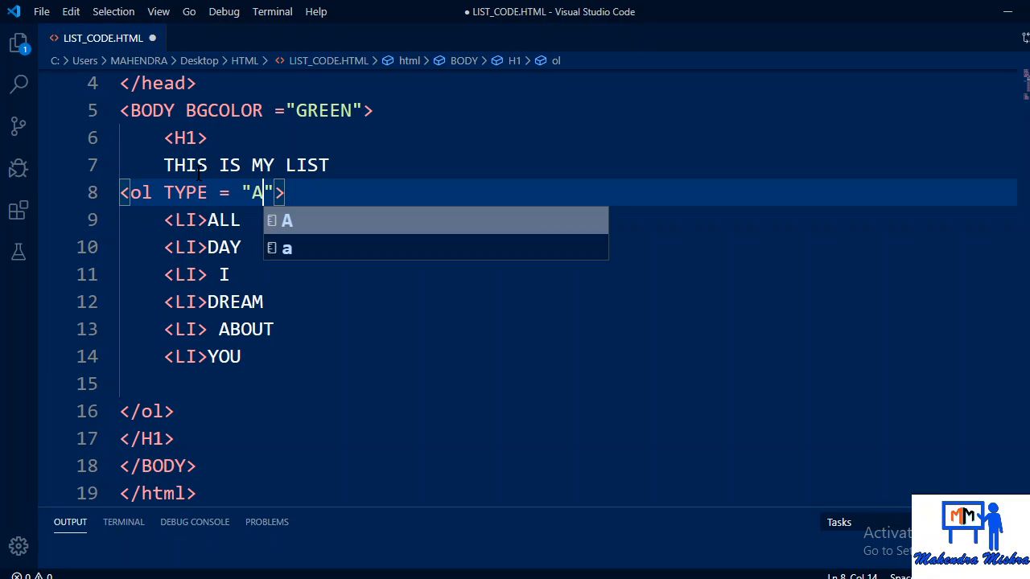
pyautogui.press('Escape')
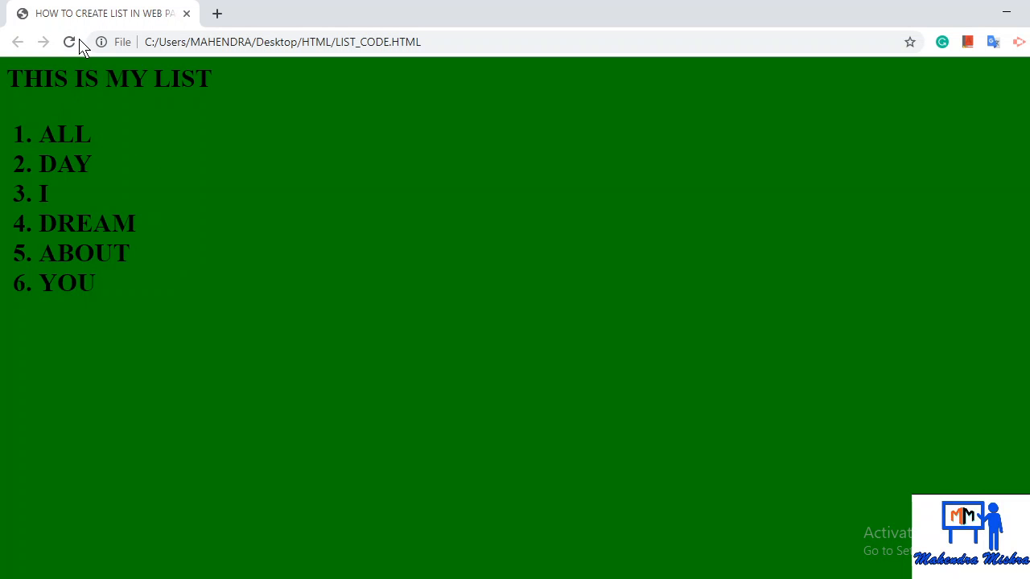
pyautogui.moveTo(70, 42)
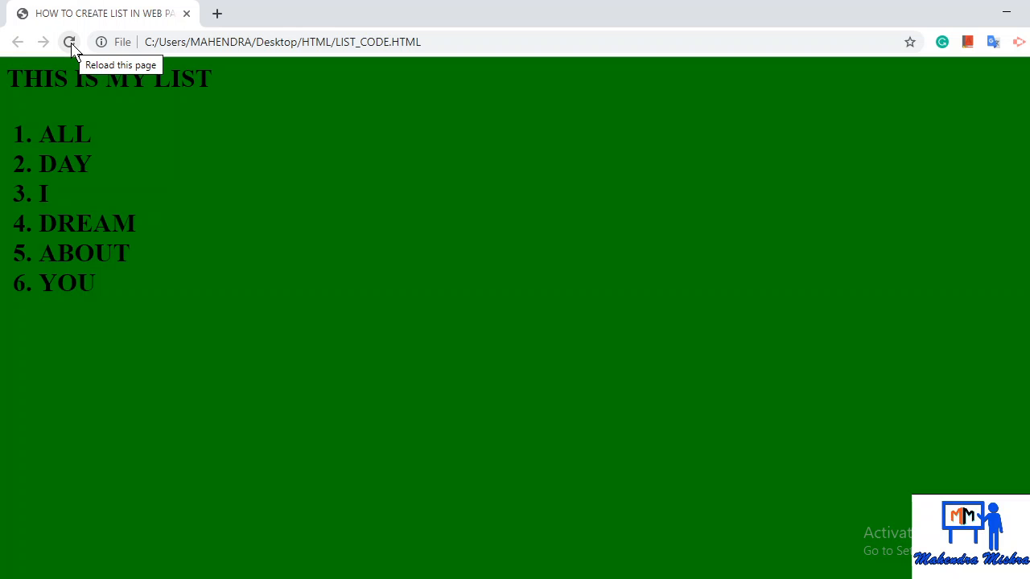
# Step: Reload the Chrome page to see the list lettered A–F
pyautogui.click(69, 42)
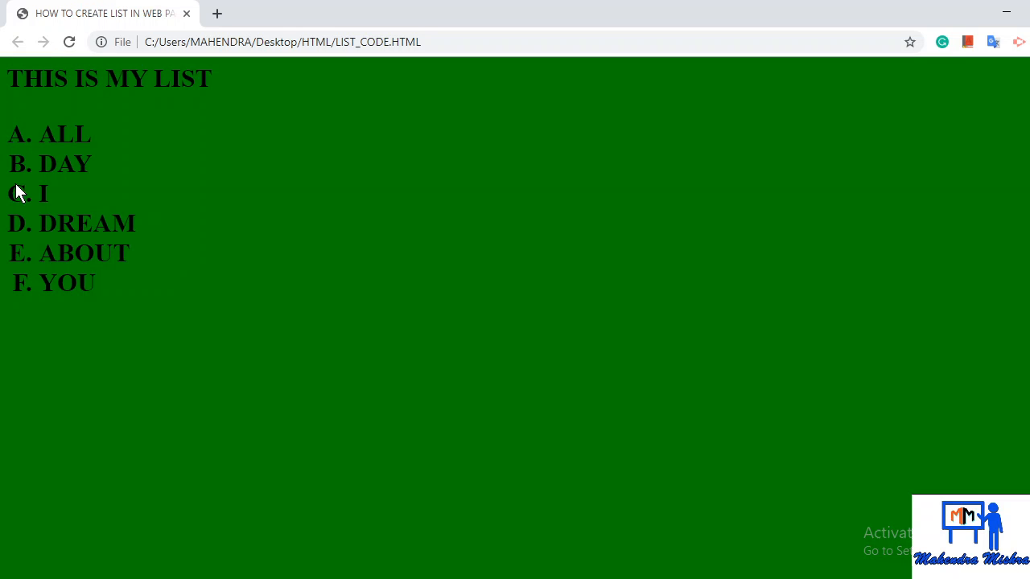
pyautogui.moveTo(109, 305)
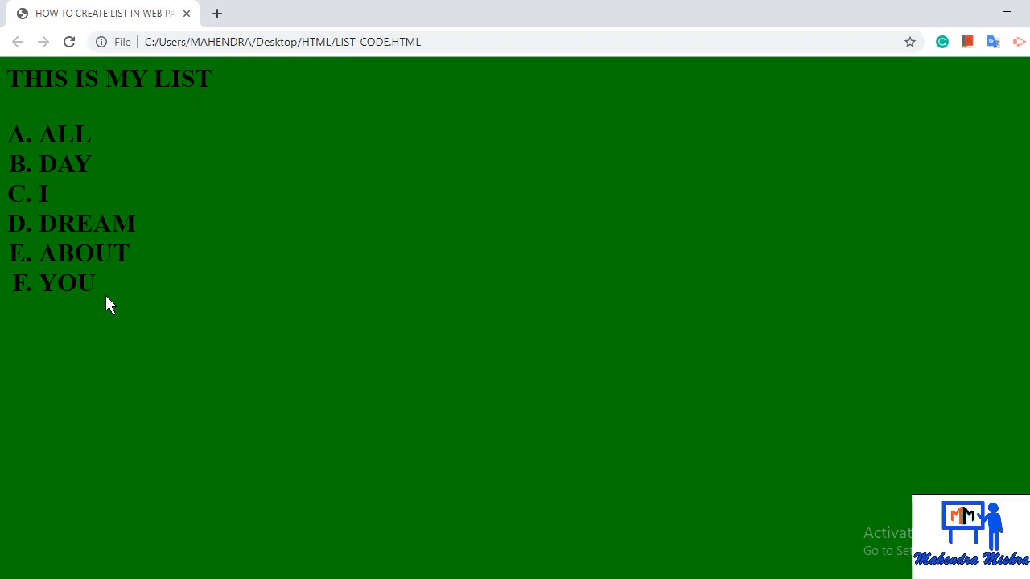